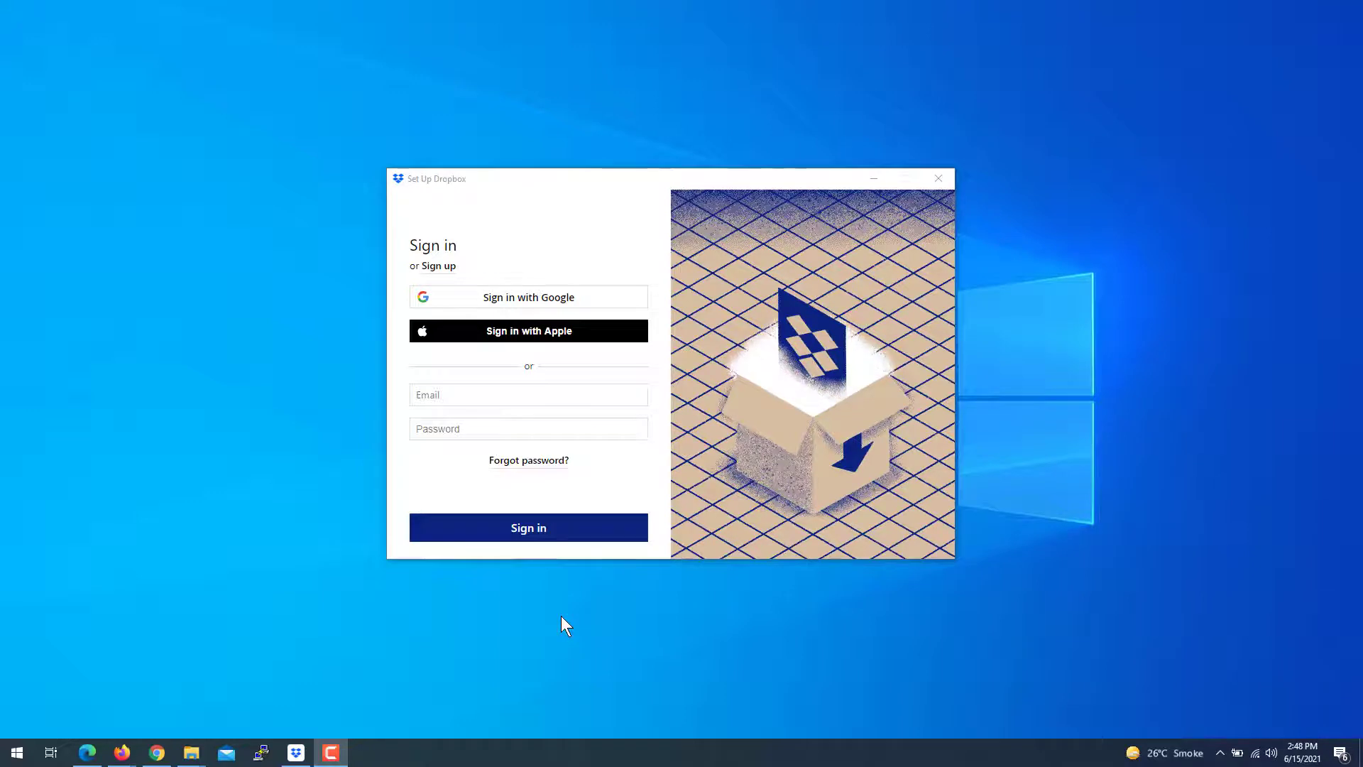
pyautogui.moveTo(155, 664)
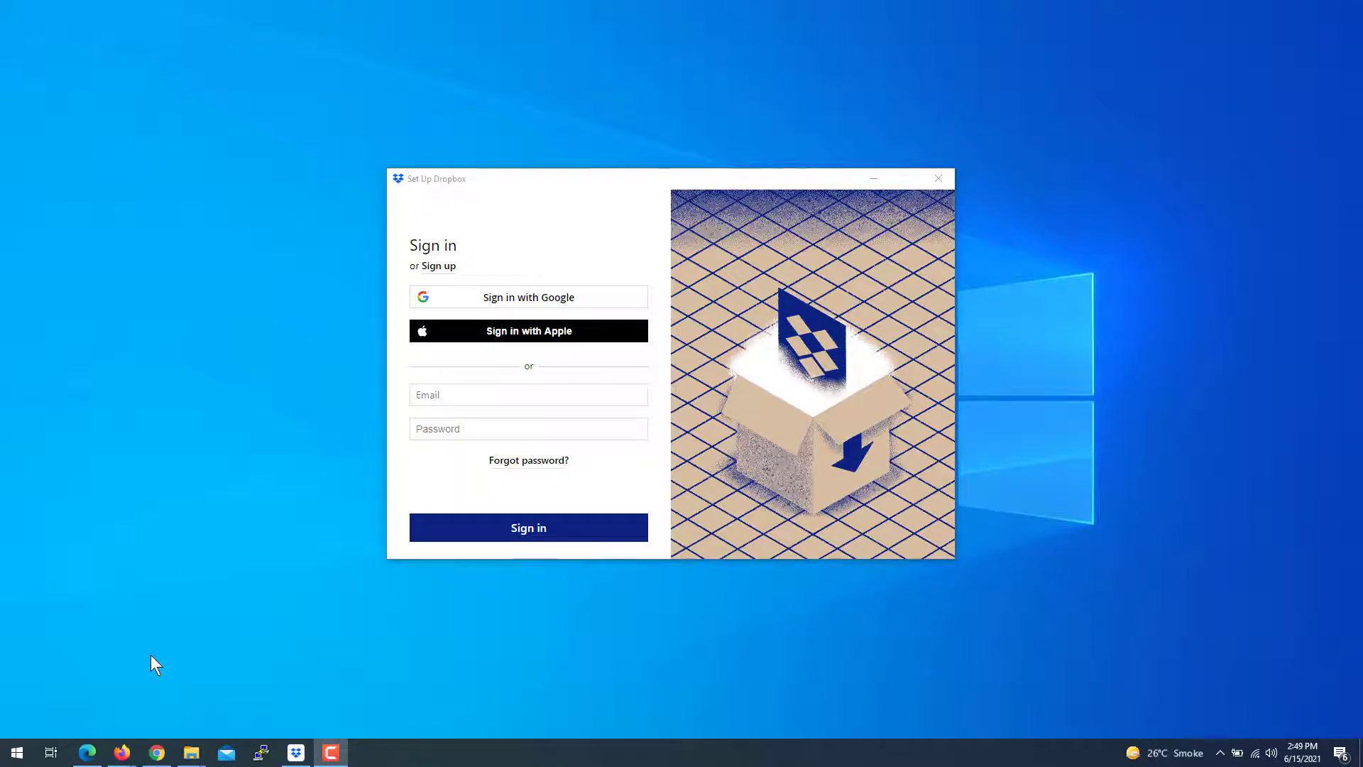
pyautogui.moveTo(82, 689)
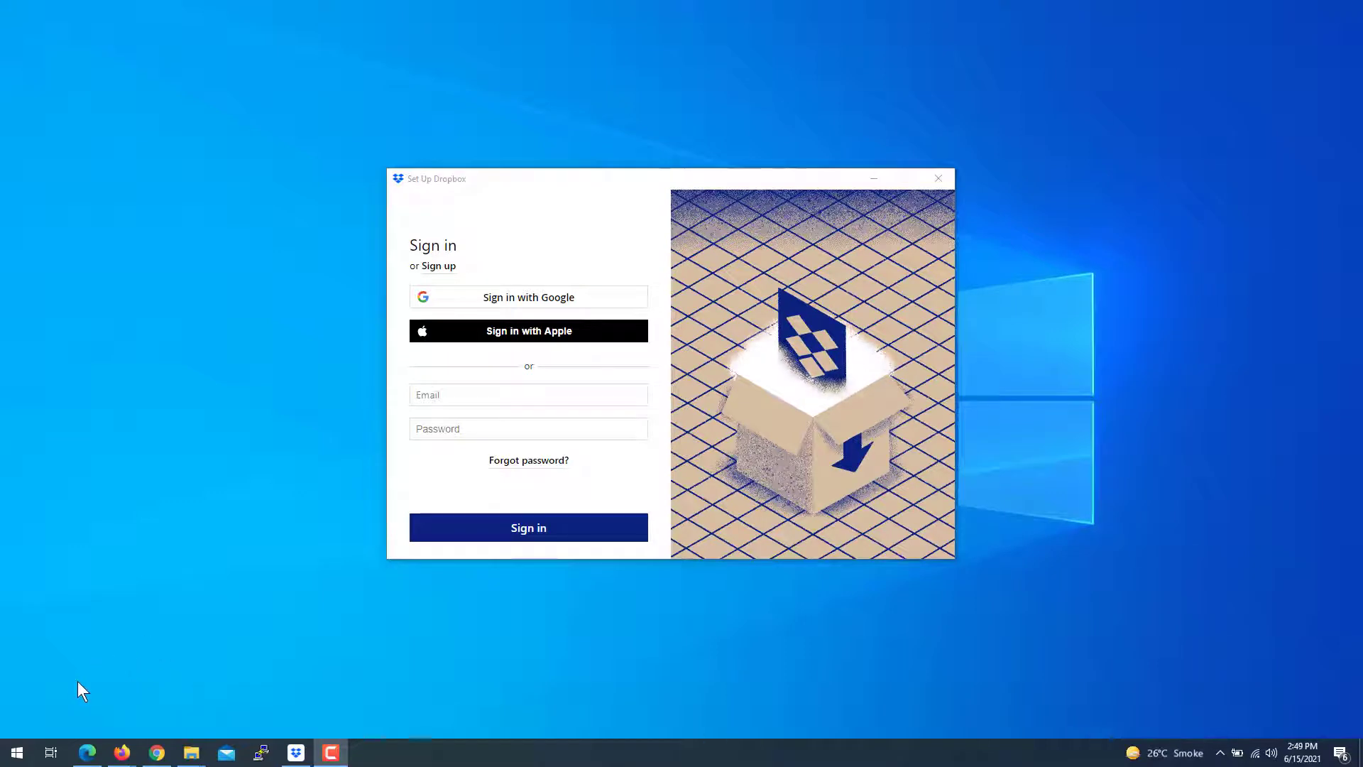
# - Fill in the account email and password on the sign-in form and submit them
pyautogui.click(528, 394)
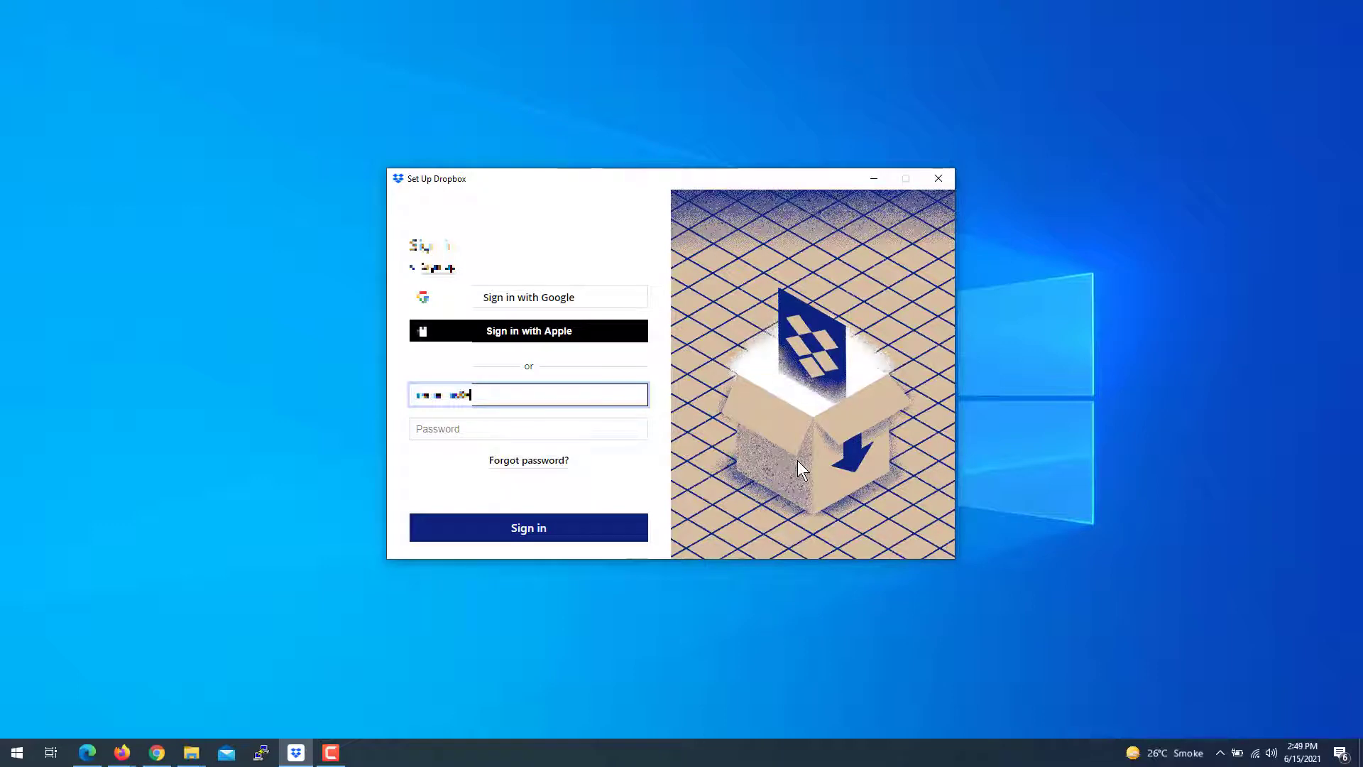
pyautogui.click(528, 427)
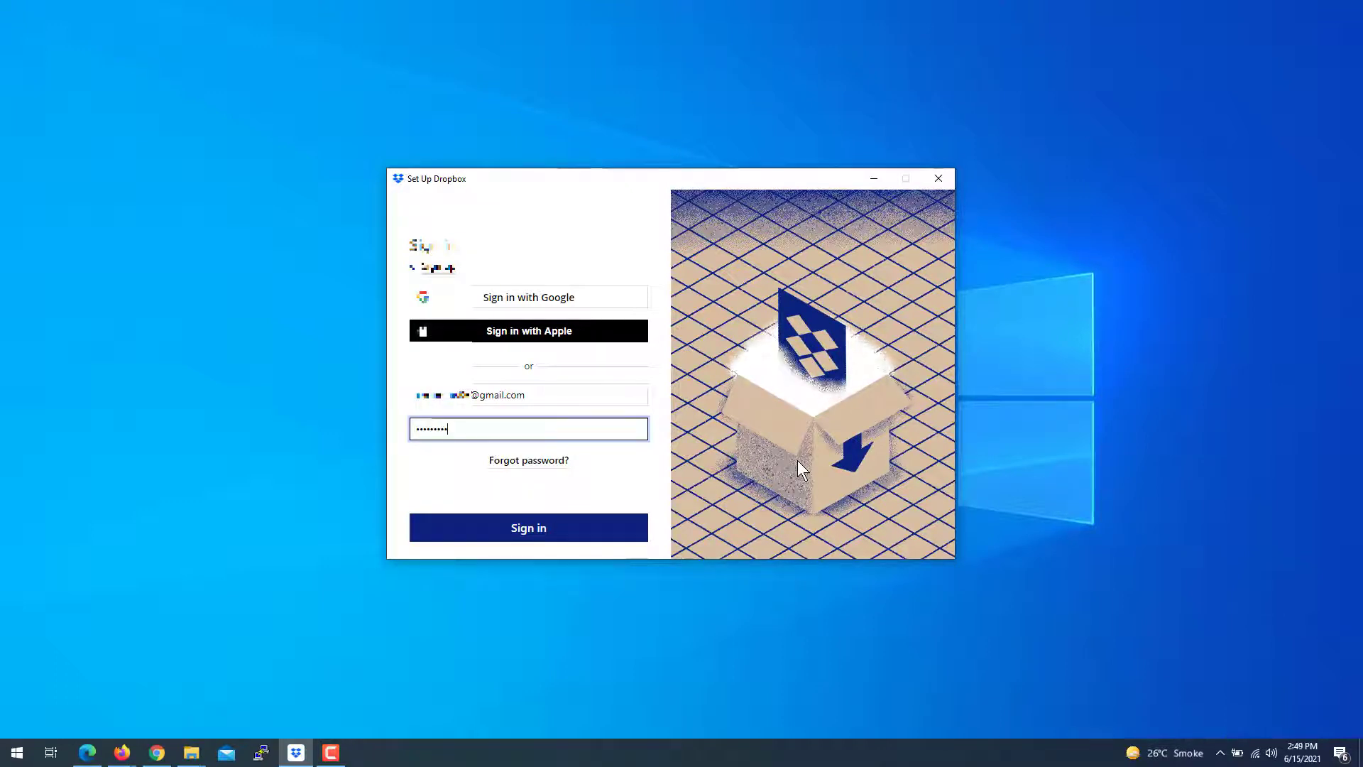
pyautogui.write('*')
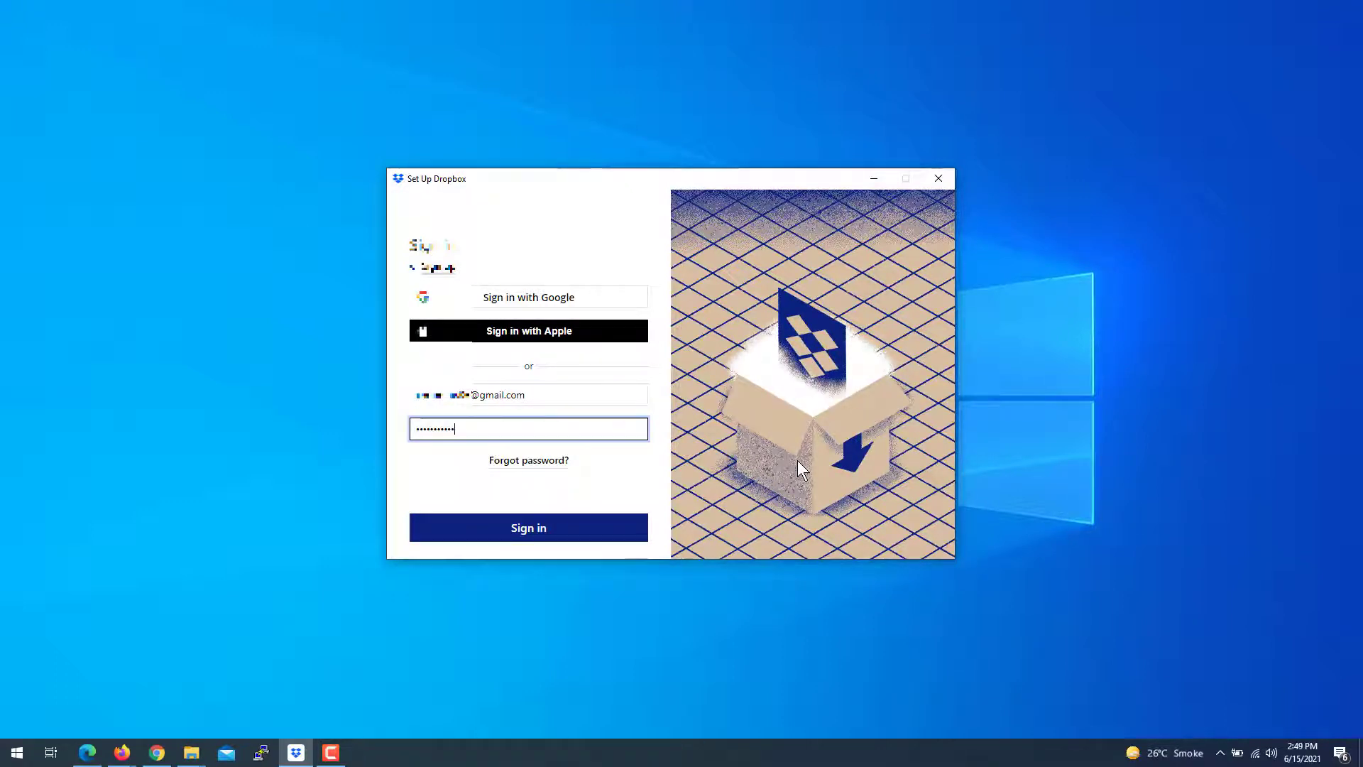
pyautogui.click(528, 526)
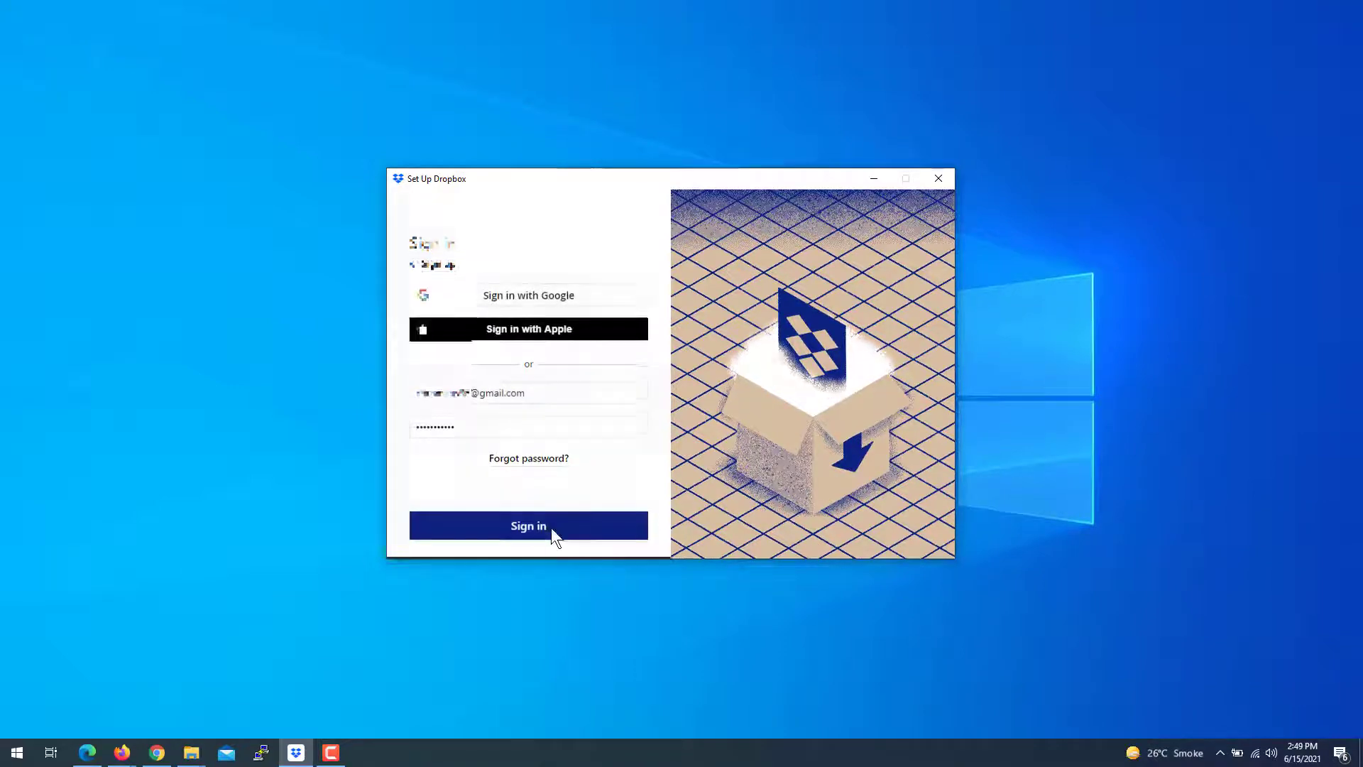
pyautogui.click(528, 526)
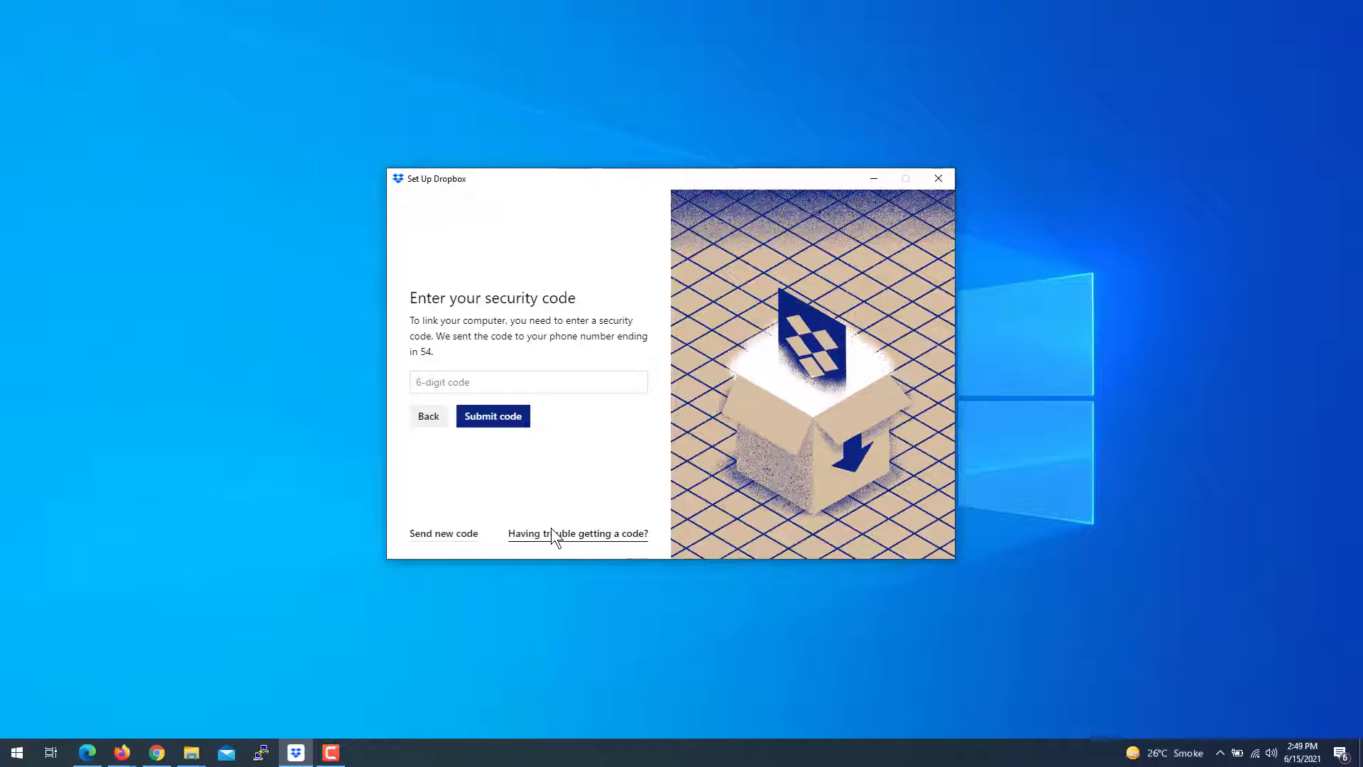
pyautogui.moveTo(541, 541)
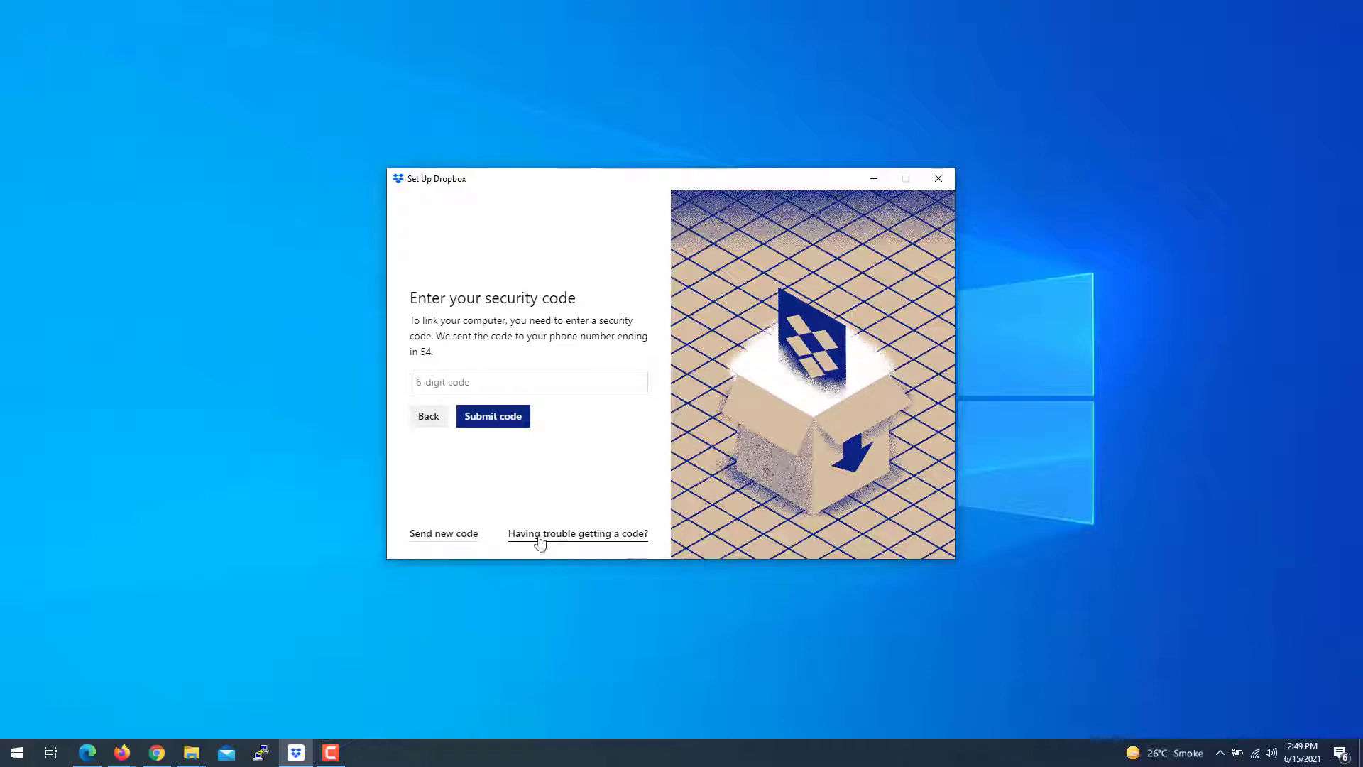
pyautogui.click(528, 382)
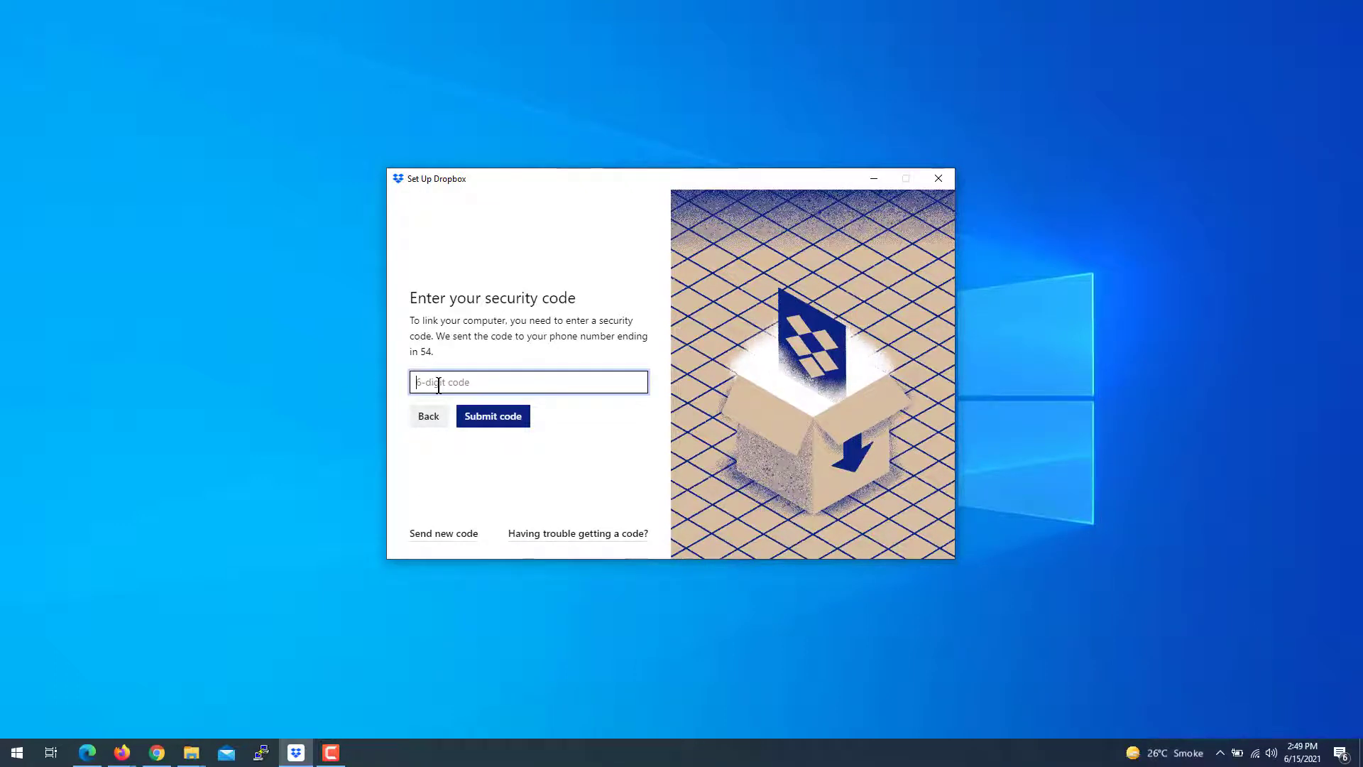
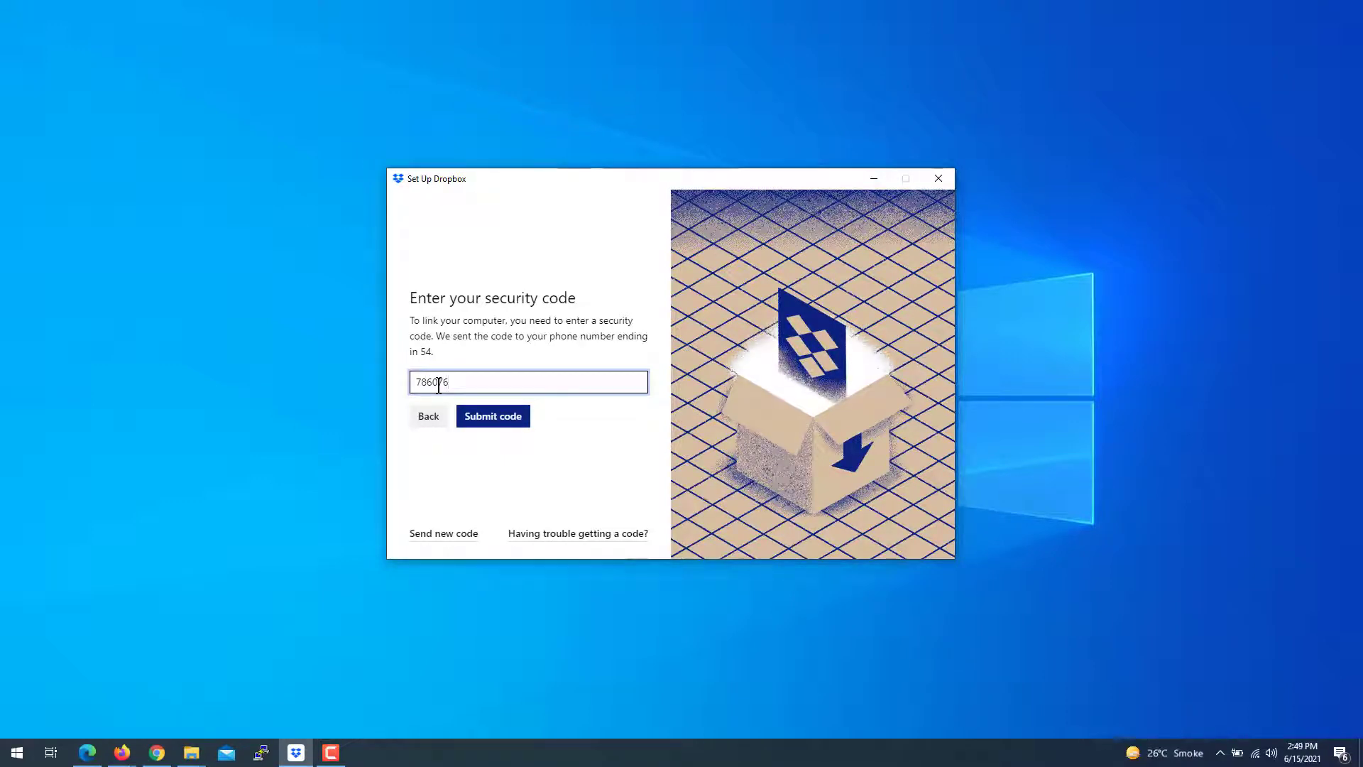
pyautogui.click(493, 416)
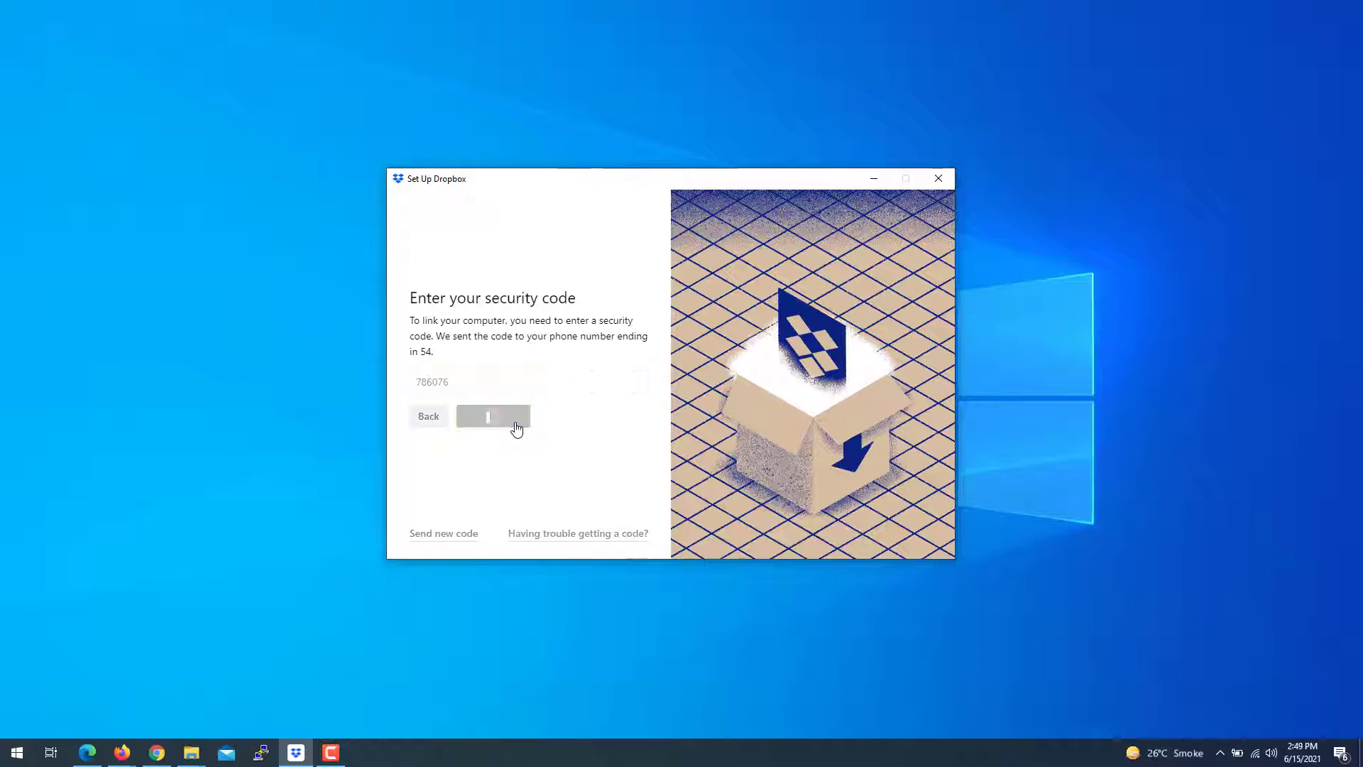
pyautogui.click(492, 416)
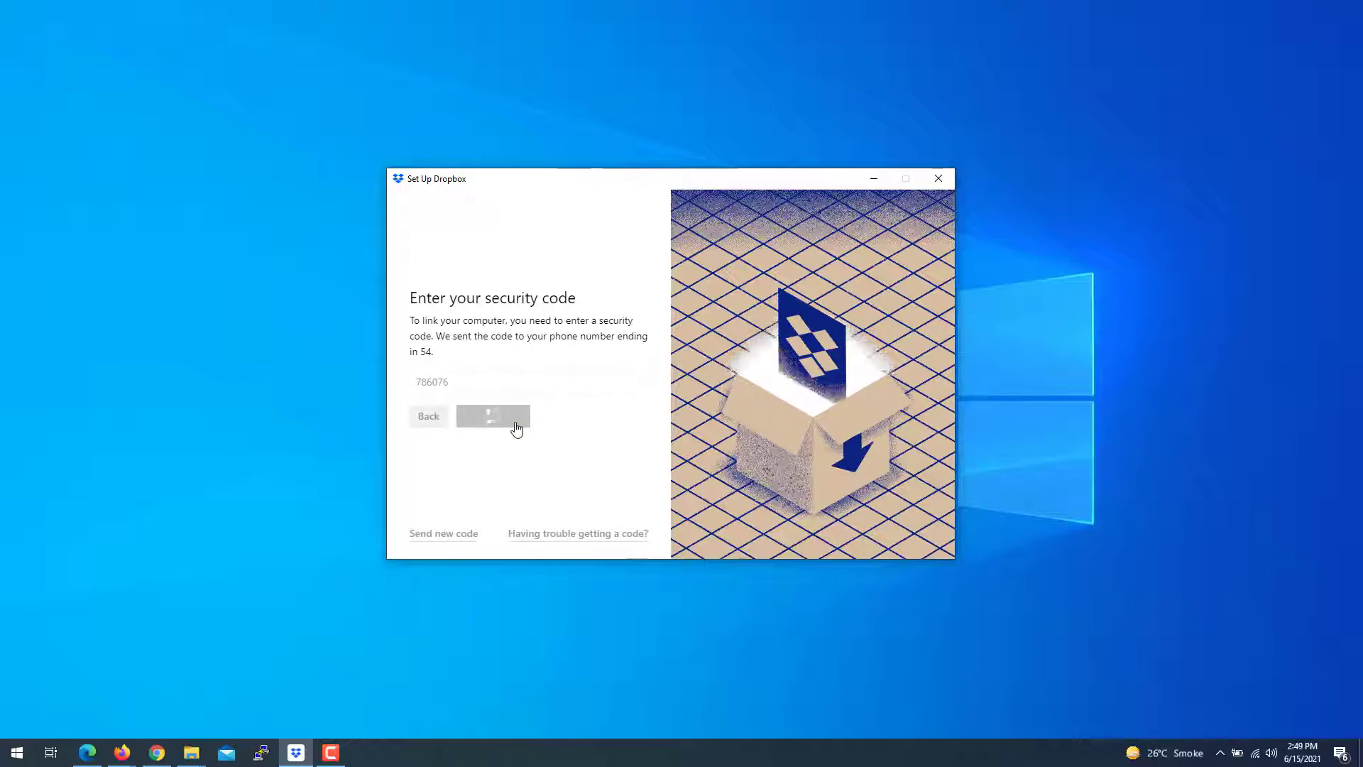
pyautogui.click(492, 416)
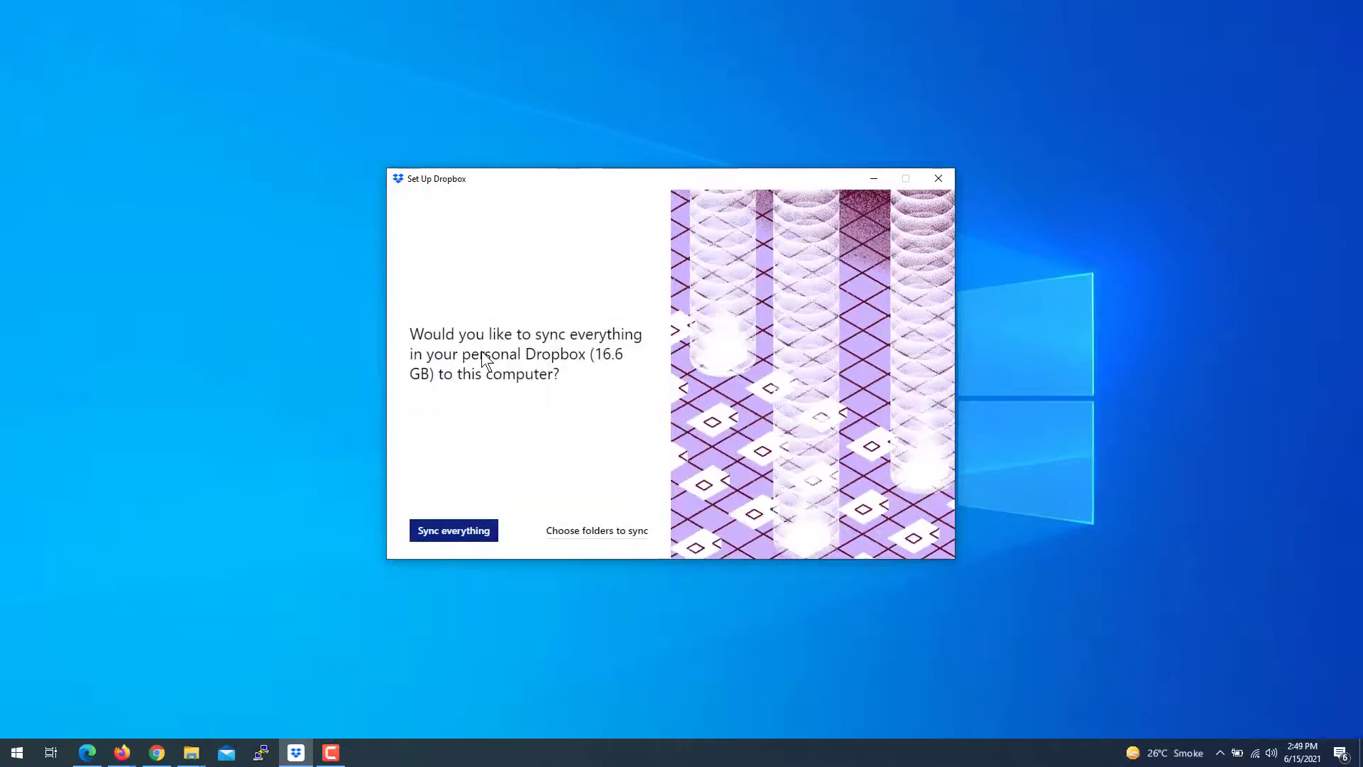
pyautogui.moveTo(499, 476)
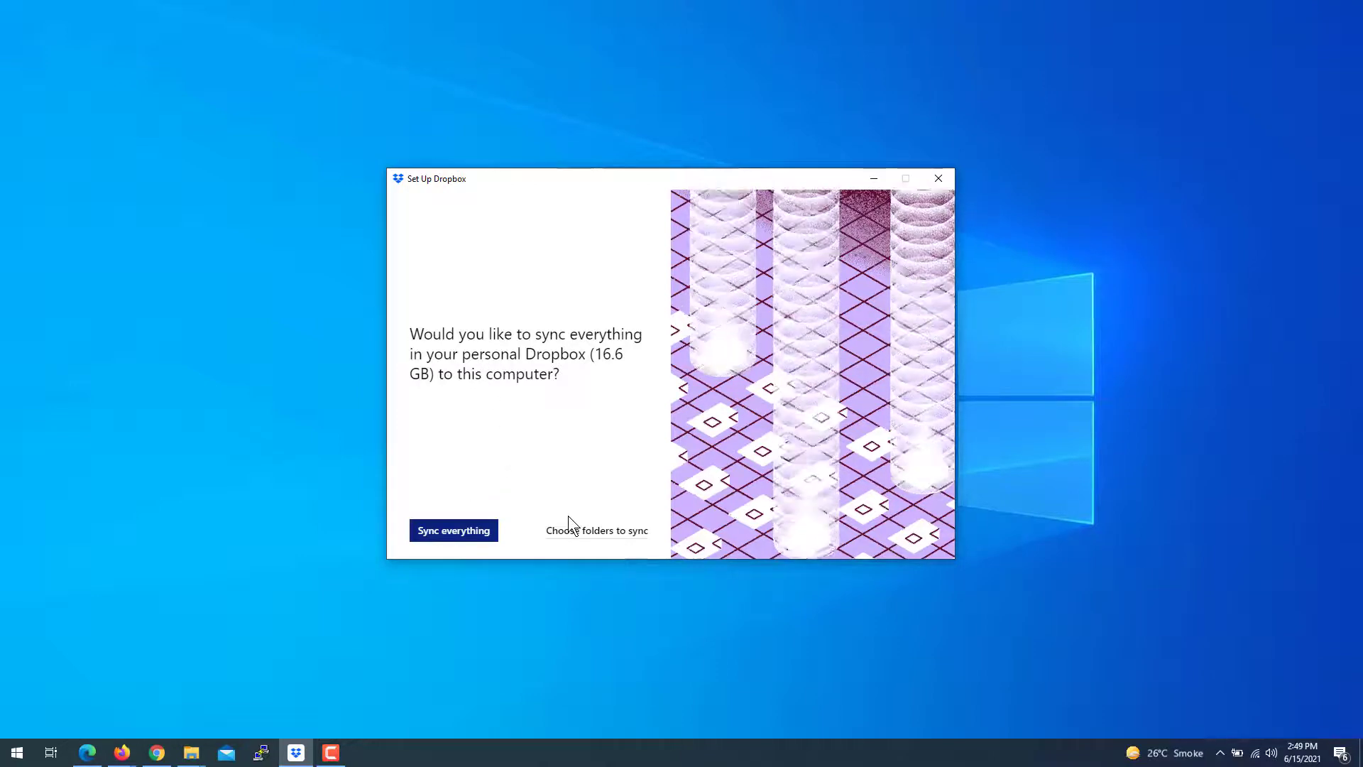
# - Choose to pick which folders sync instead of syncing the whole Dropbox
pyautogui.click(596, 529)
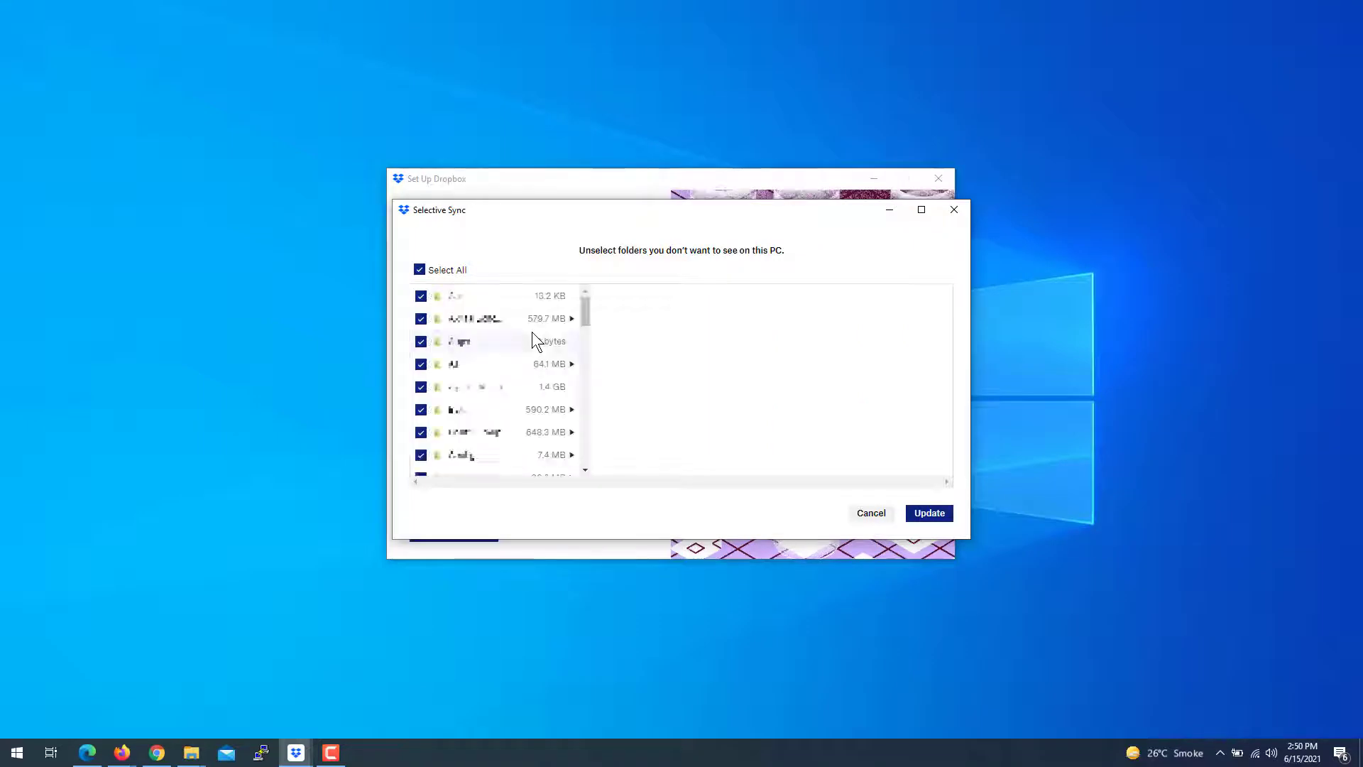
# - Untick Select All so no folders sync to this PC and apply with Update
pyautogui.scroll(-3)
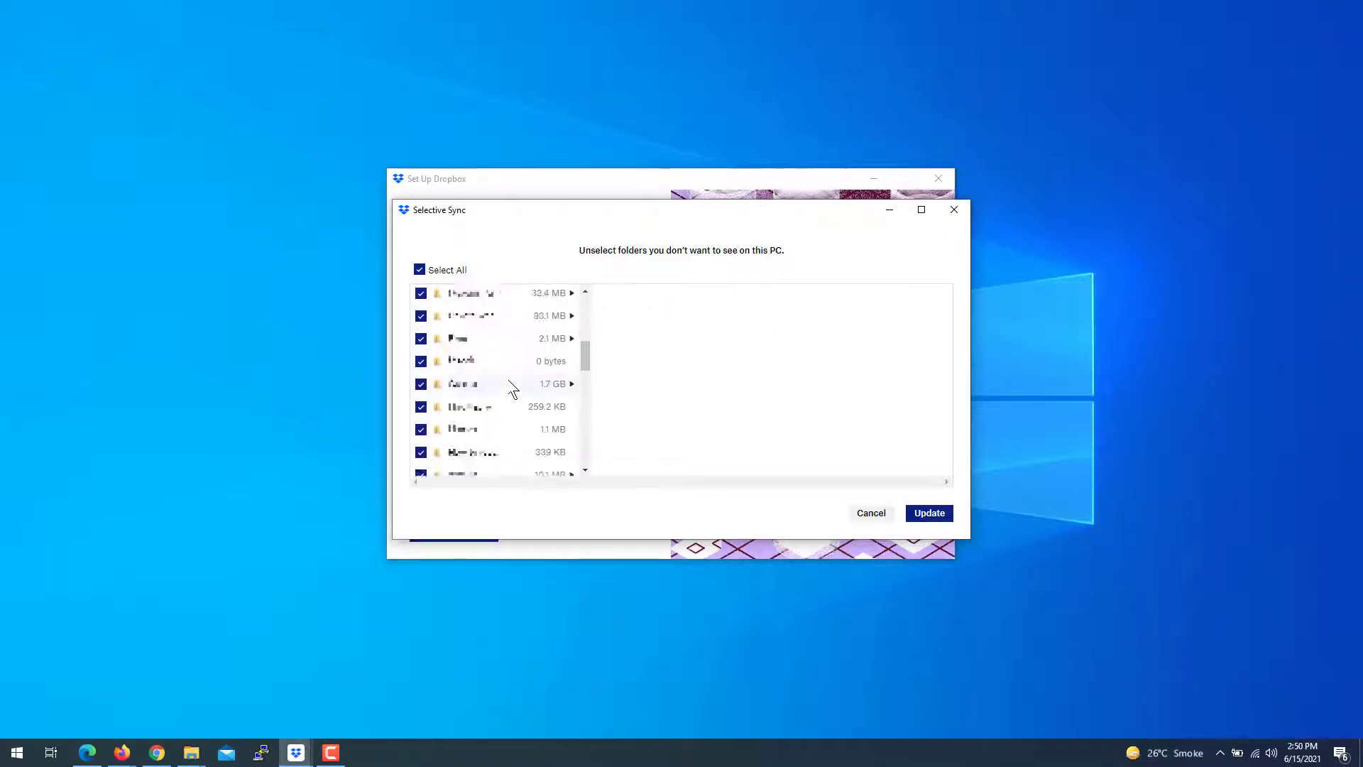
pyautogui.scroll(3)
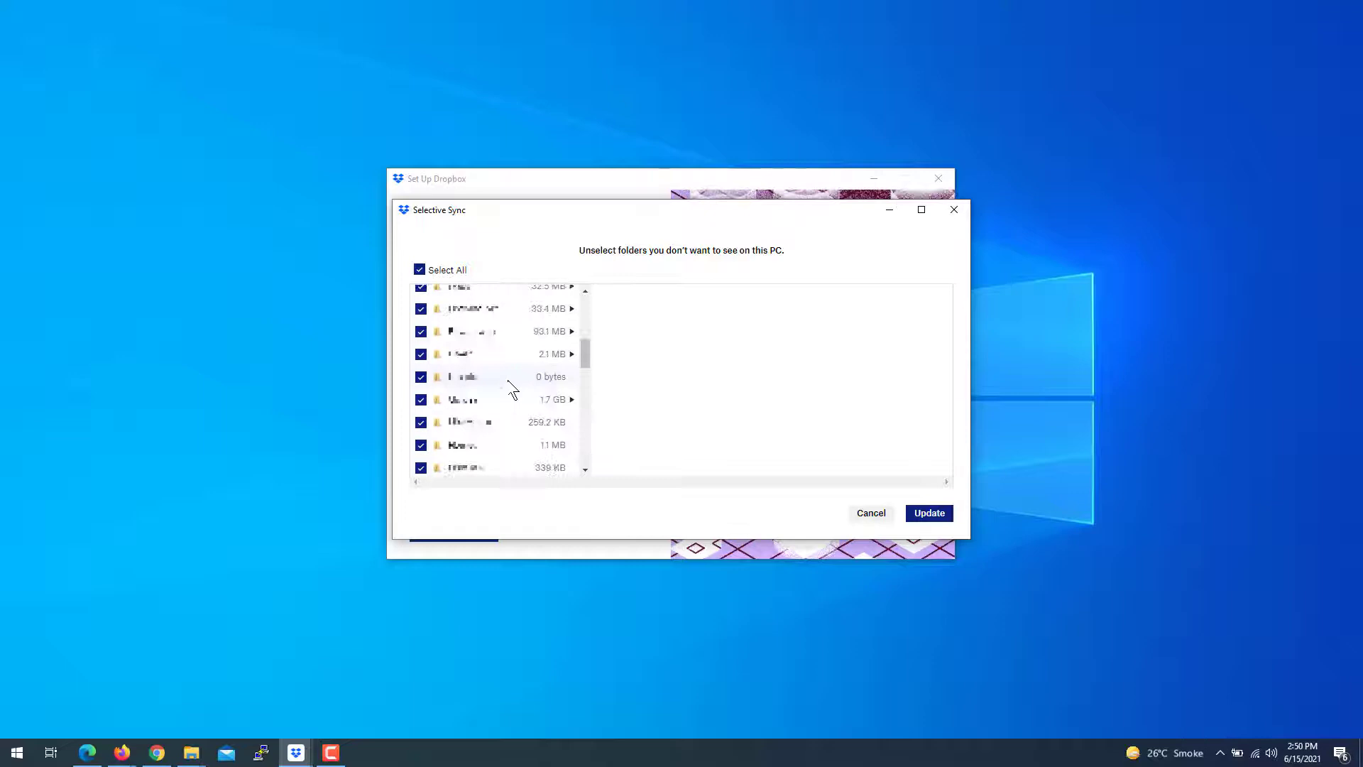
pyautogui.scroll(3)
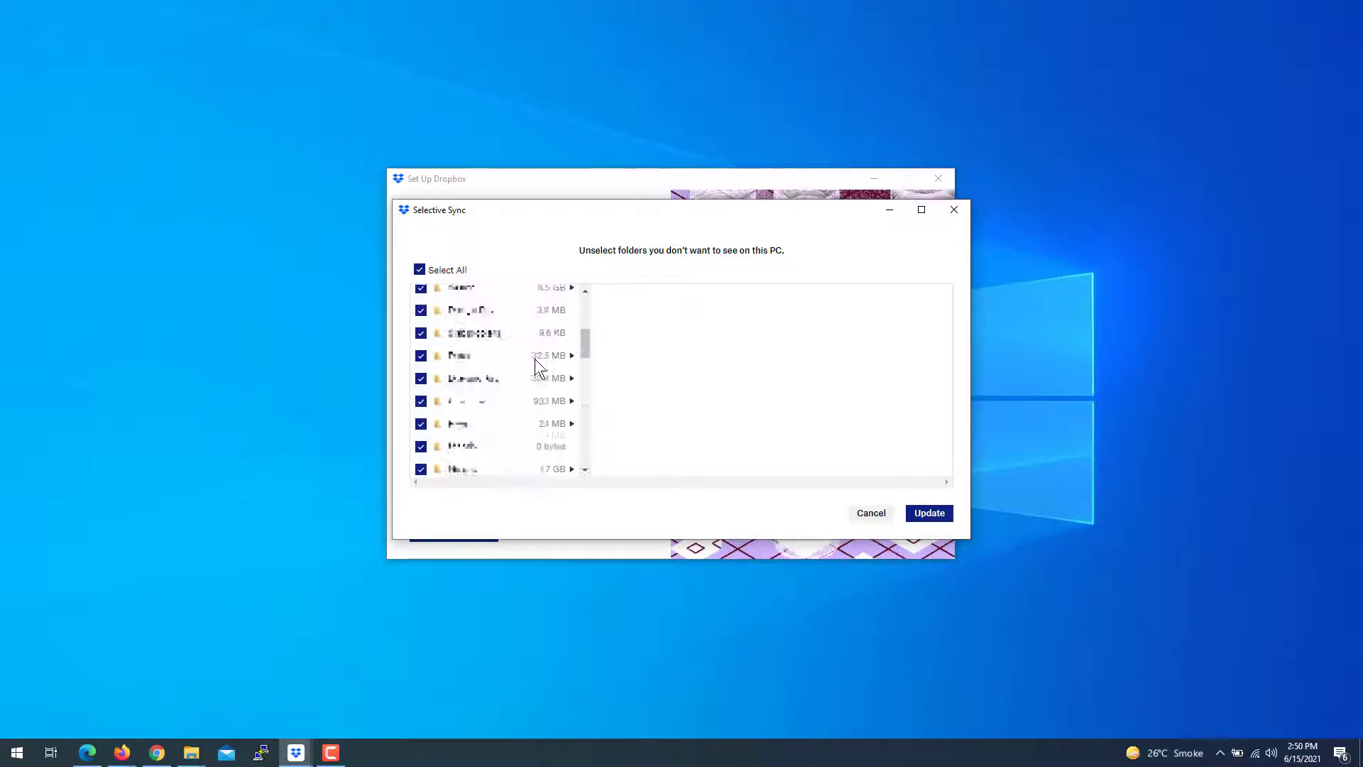
pyautogui.scroll(-3)
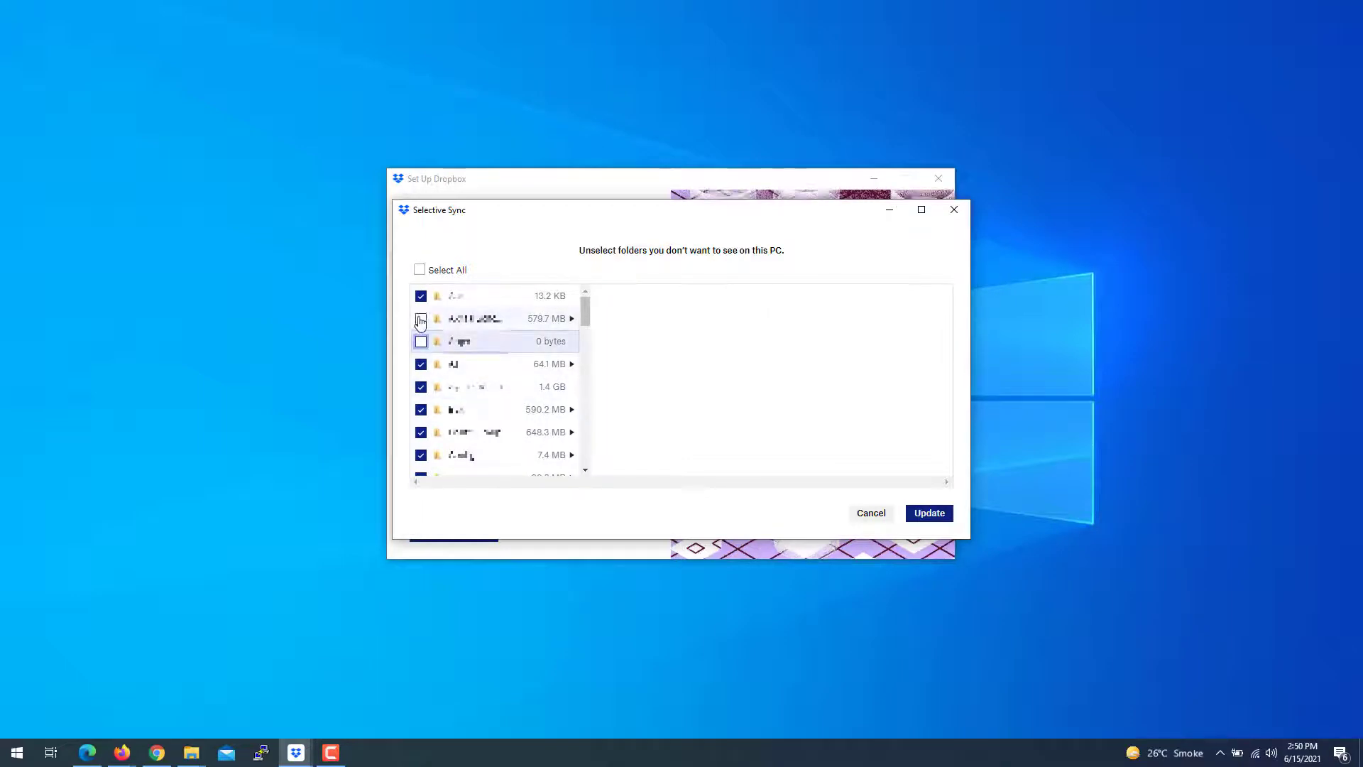
pyautogui.click(420, 270)
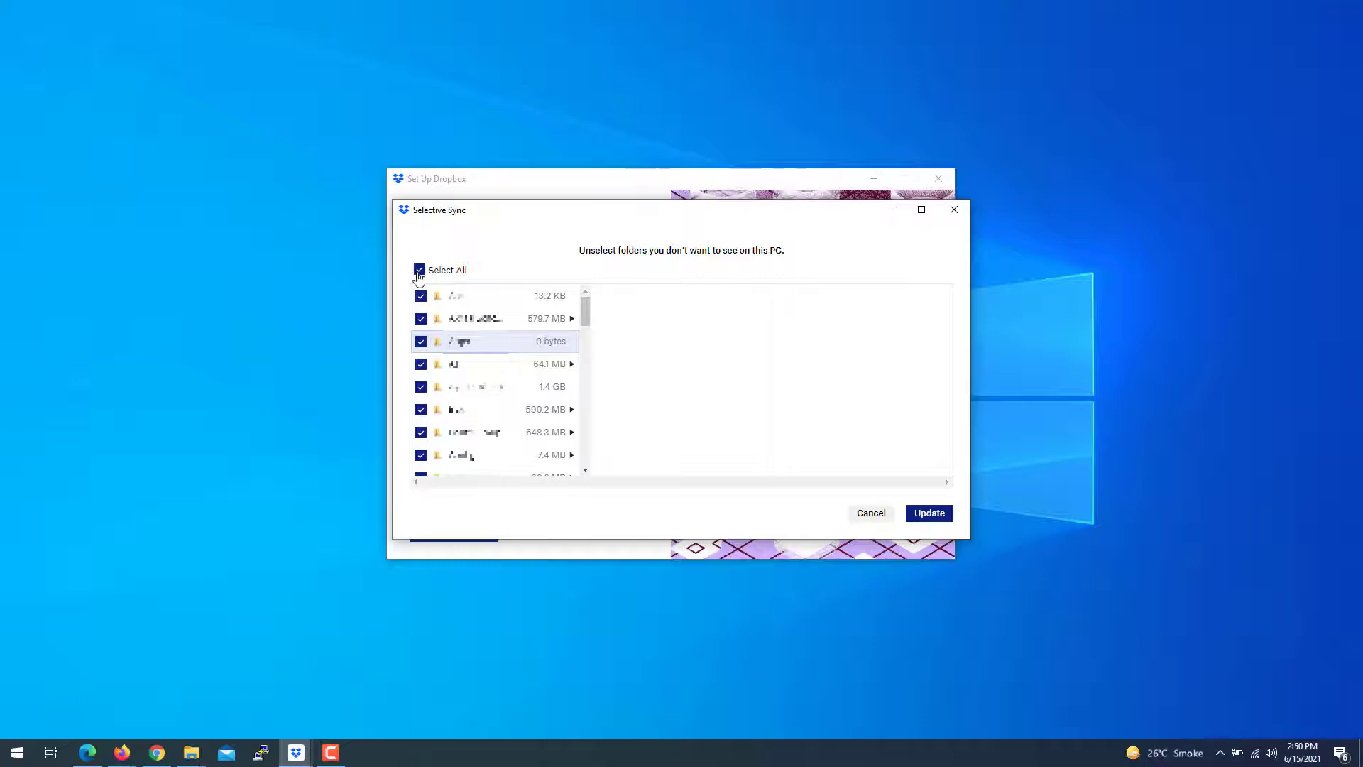
pyautogui.click(420, 270)
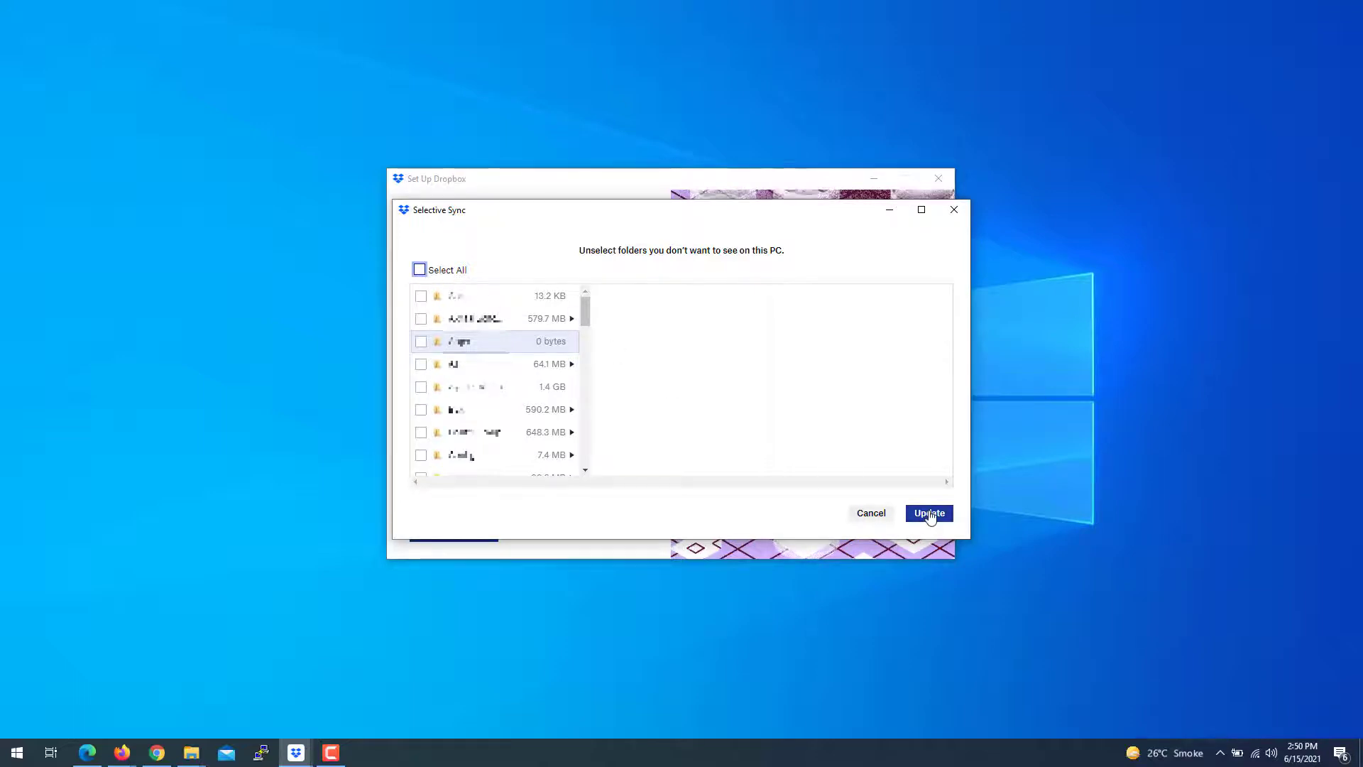
pyautogui.click(928, 512)
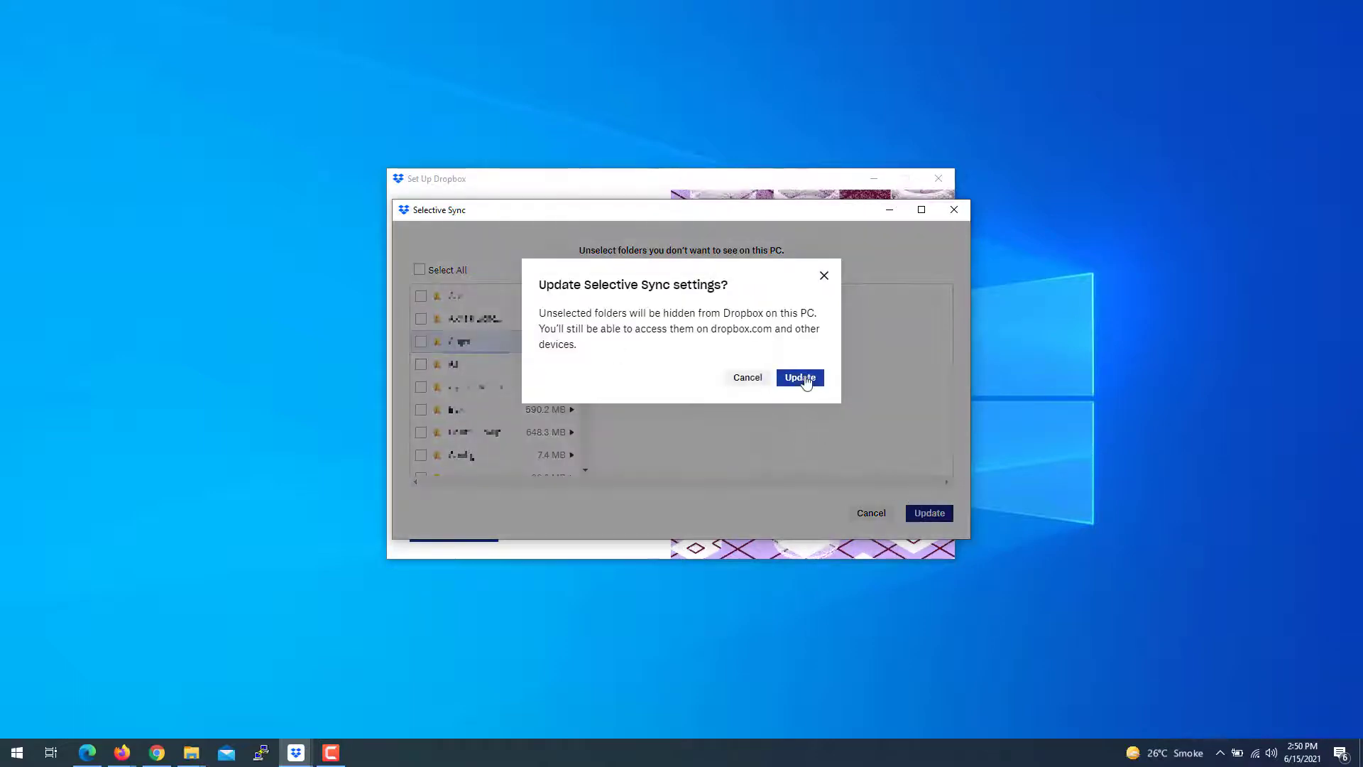
pyautogui.moveTo(585, 324)
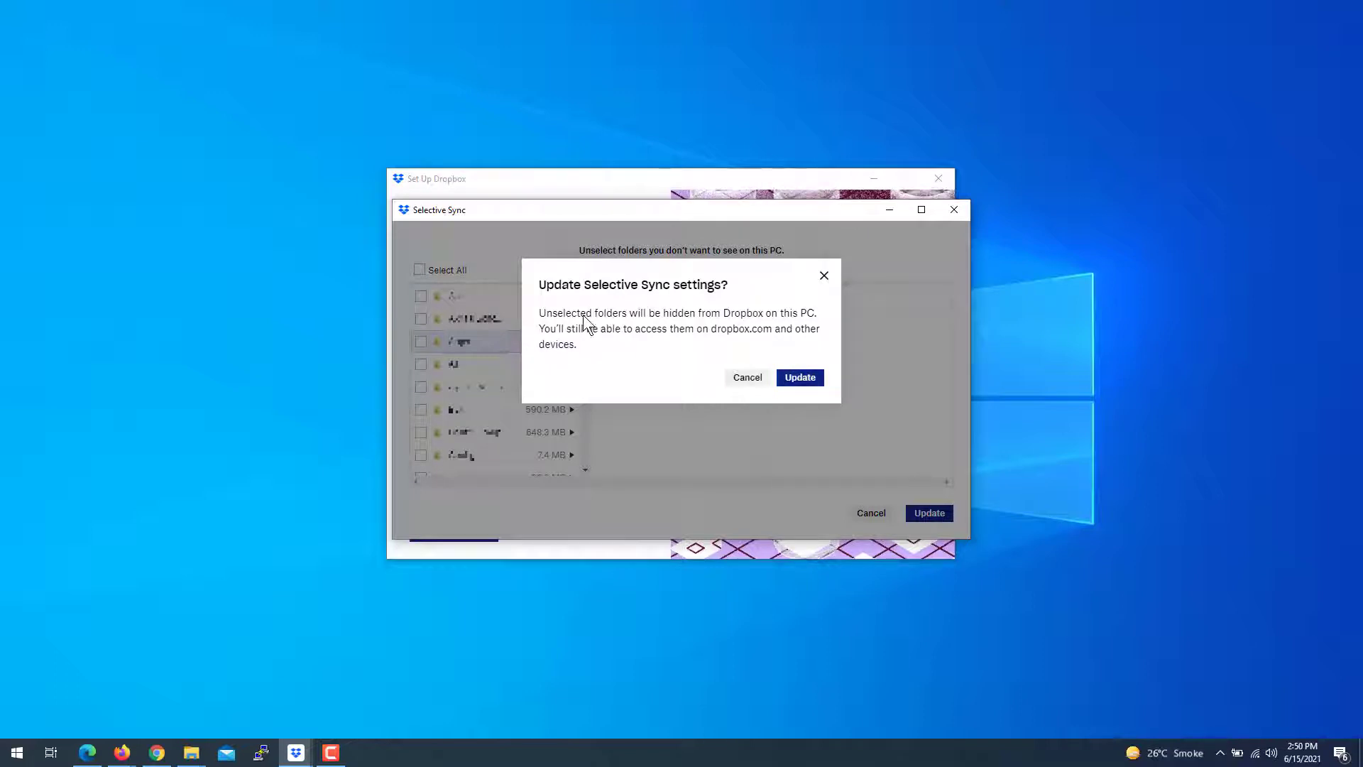
pyautogui.moveTo(676, 338)
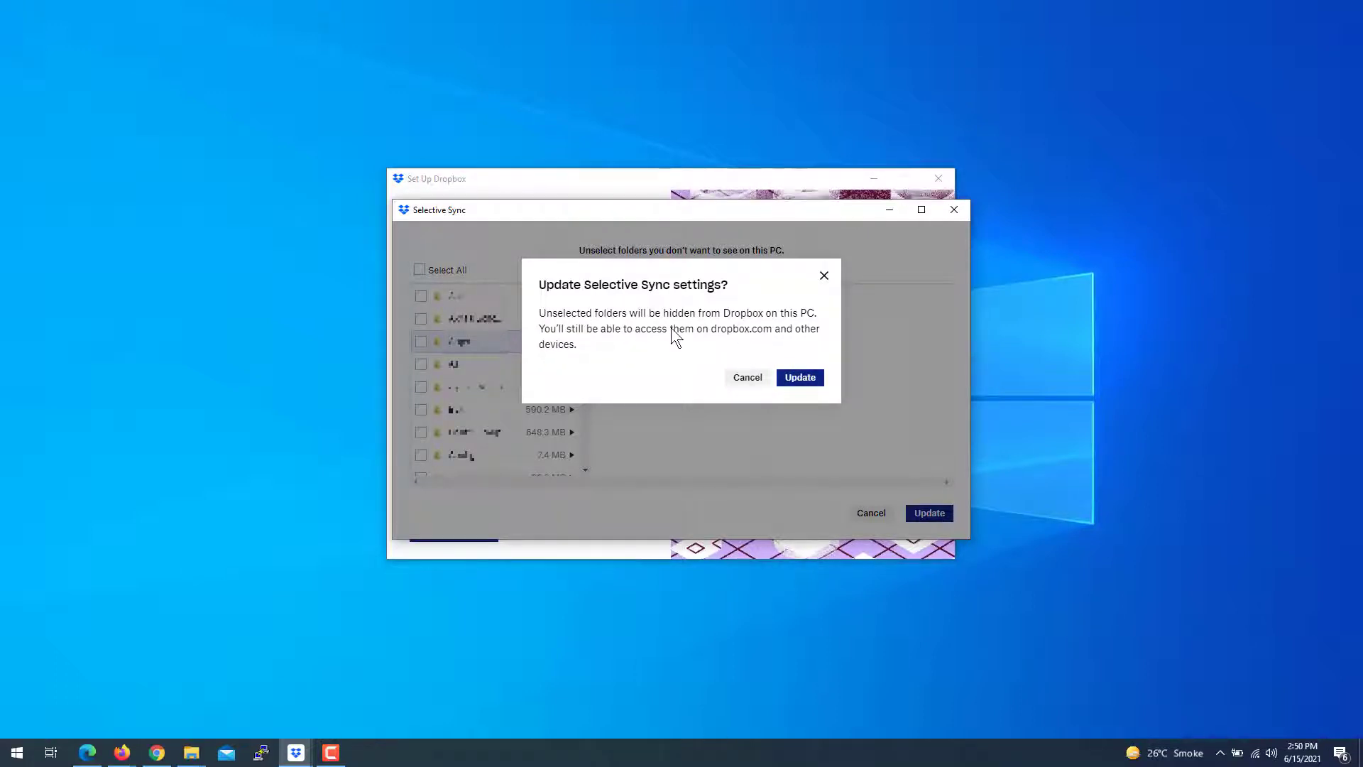
pyautogui.moveTo(676, 359)
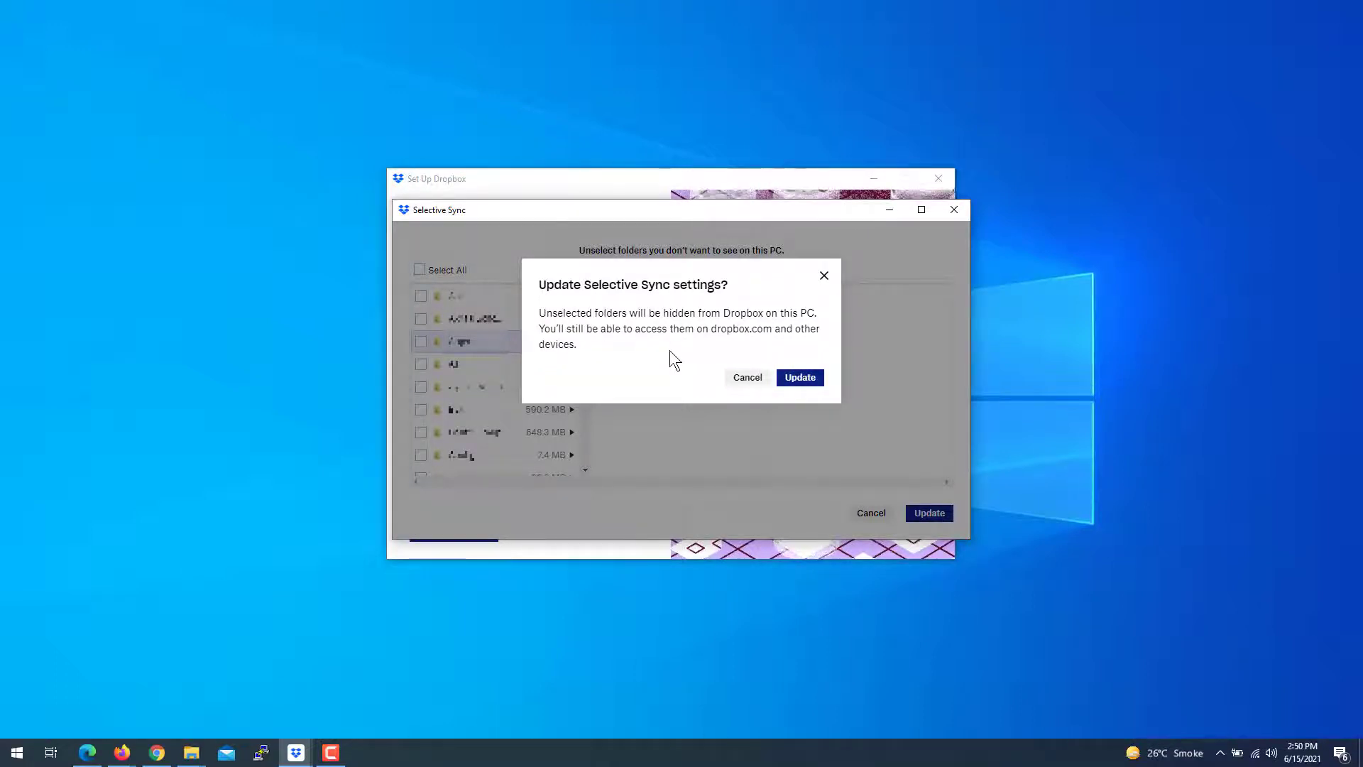
pyautogui.moveTo(729, 340)
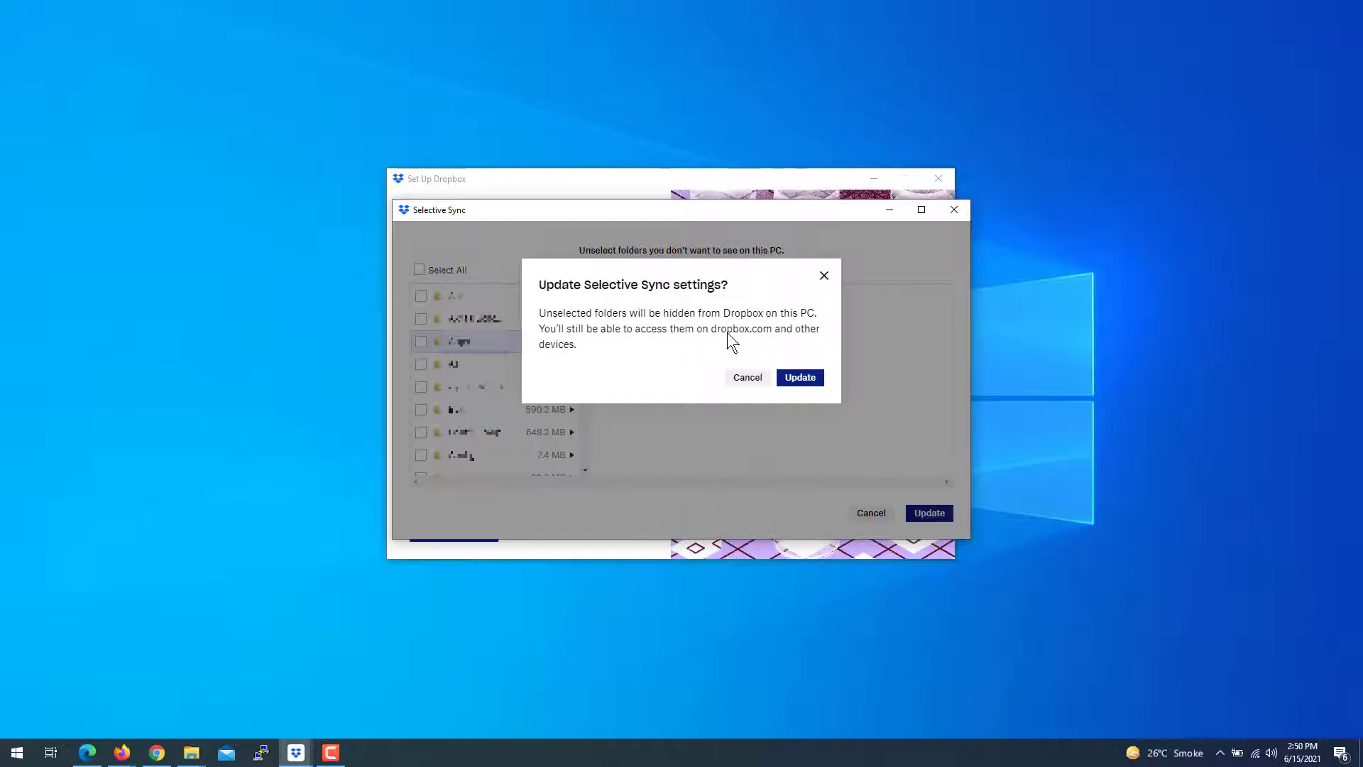
# - Confirm the selective sync change and choose Other... for the Dropbox folder location in advanced setup
pyautogui.click(798, 376)
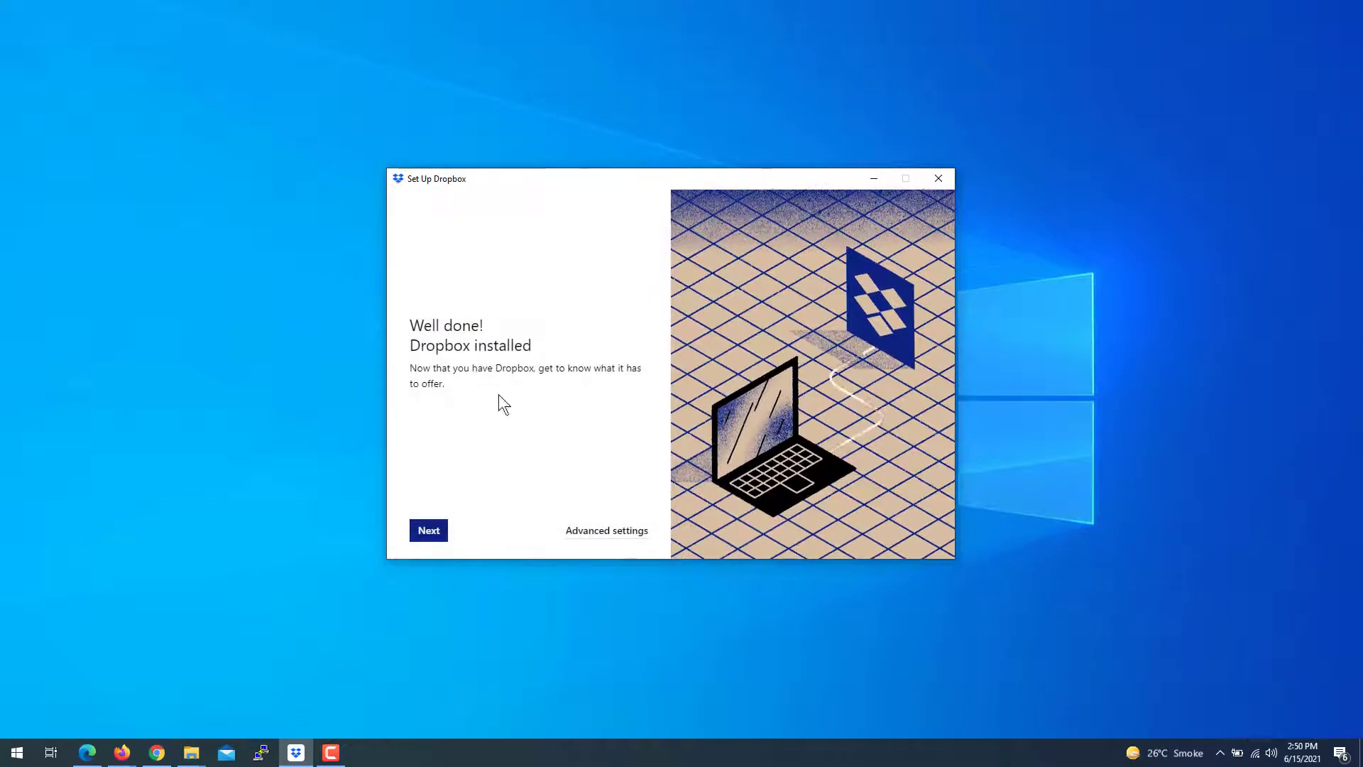
pyautogui.moveTo(598, 540)
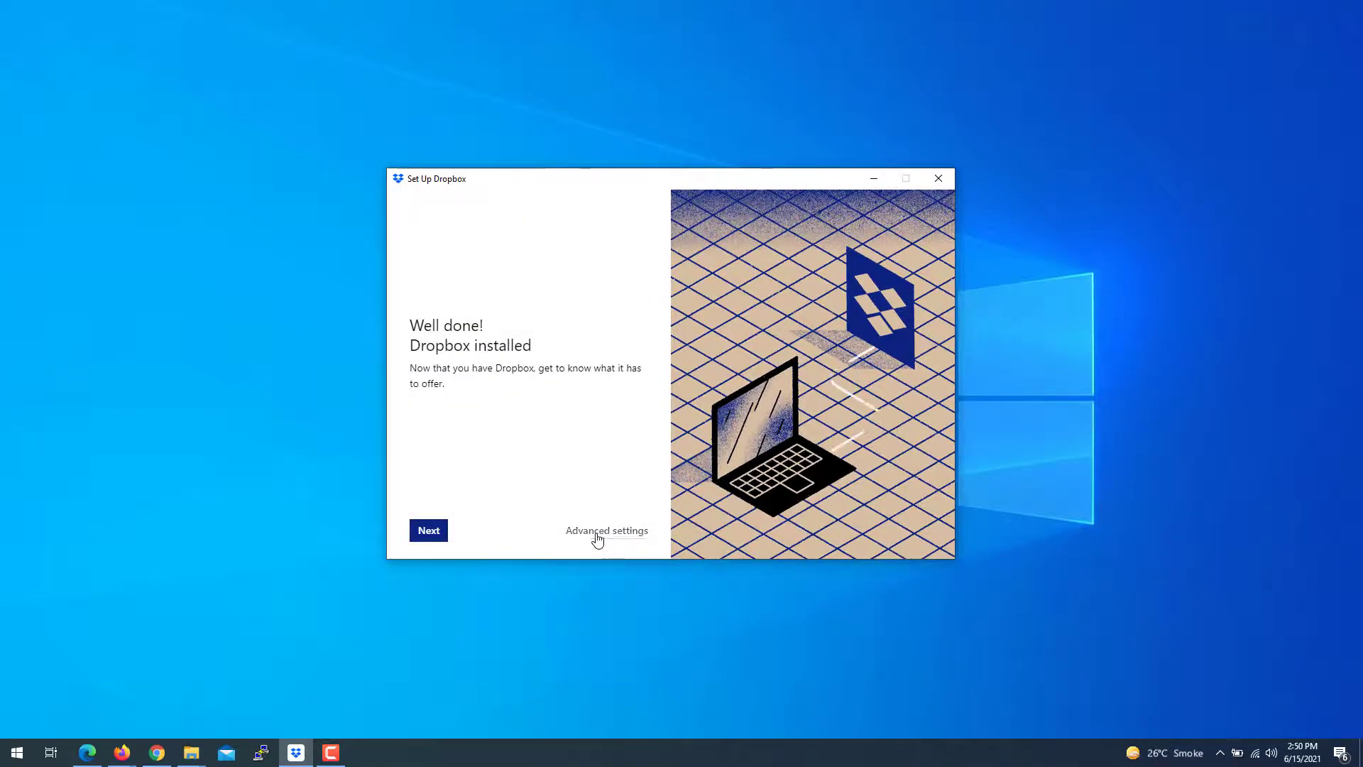
pyautogui.click(606, 530)
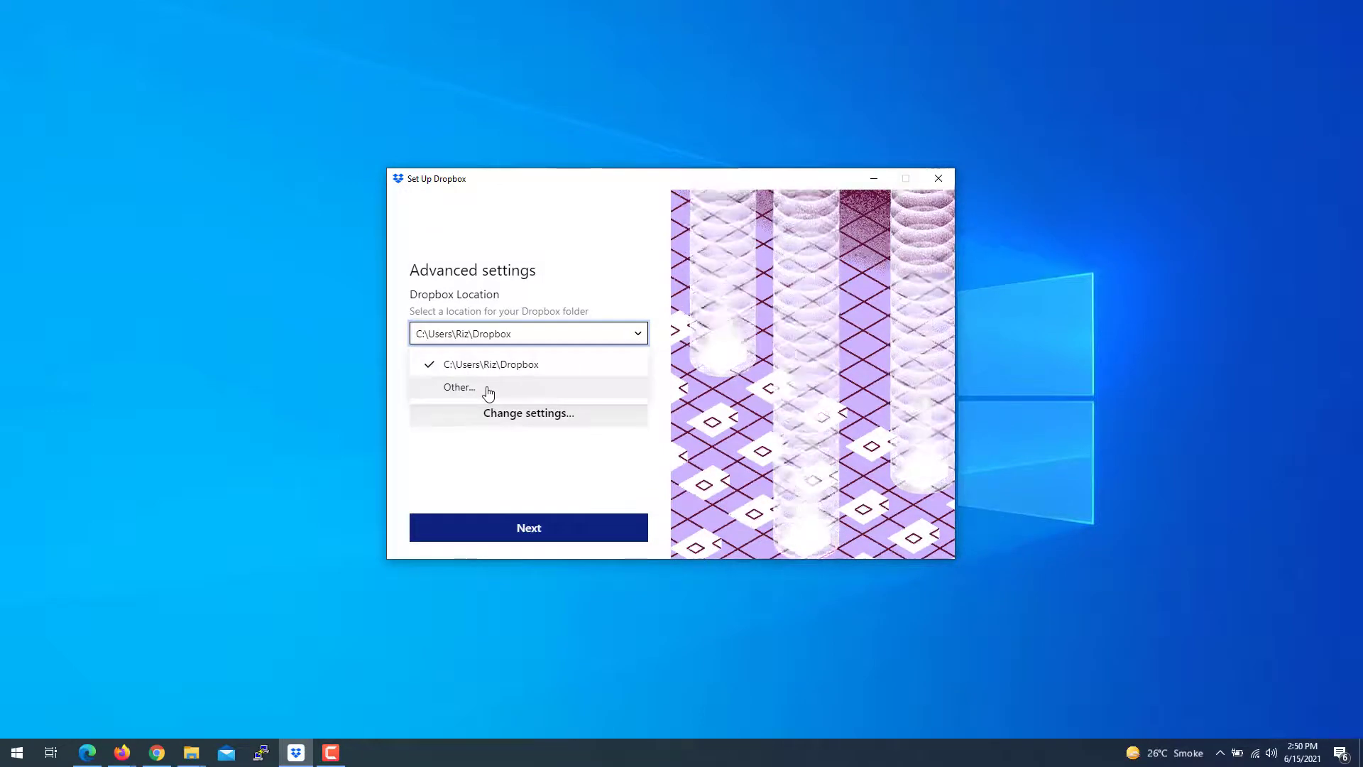
pyautogui.click(459, 386)
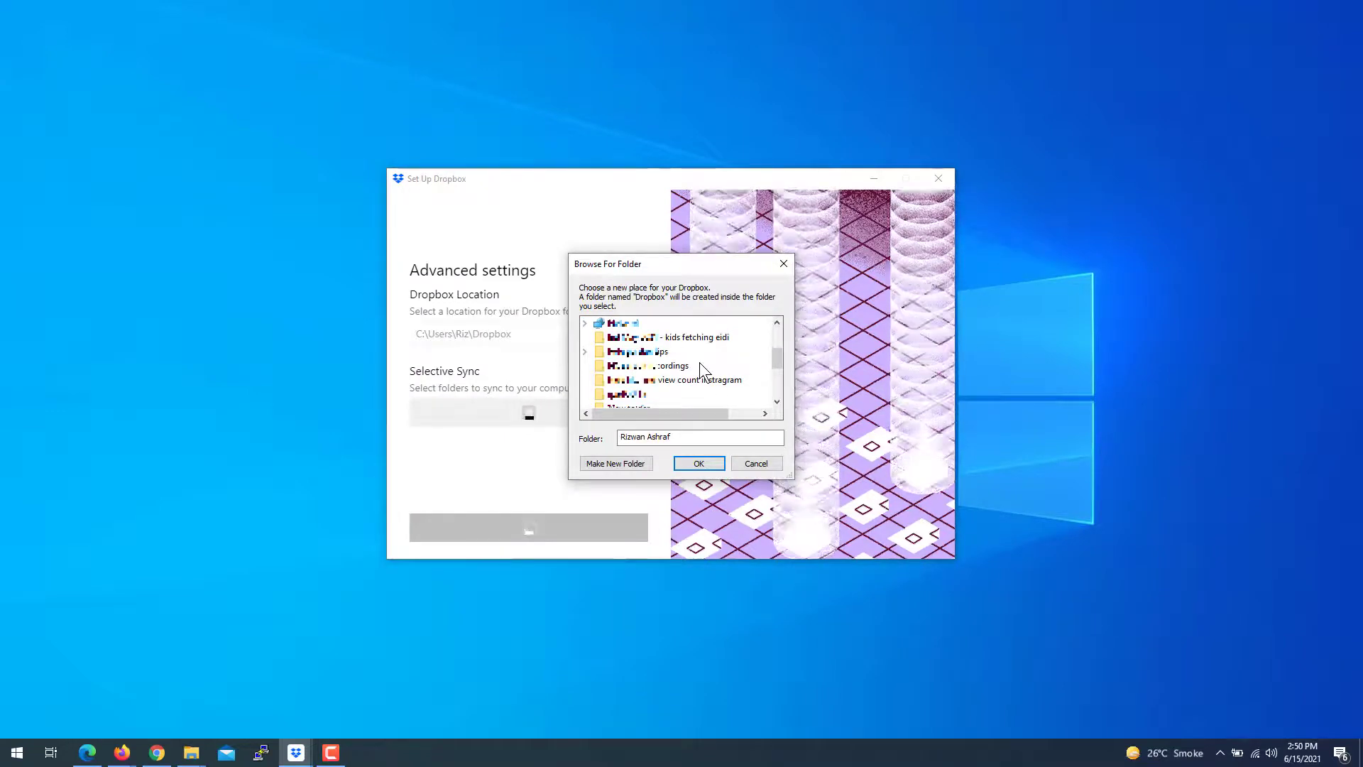
# - Select New Volume (D:) in the Browse For Folder dialog, making the location D:\Dropbox
pyautogui.scroll(3)
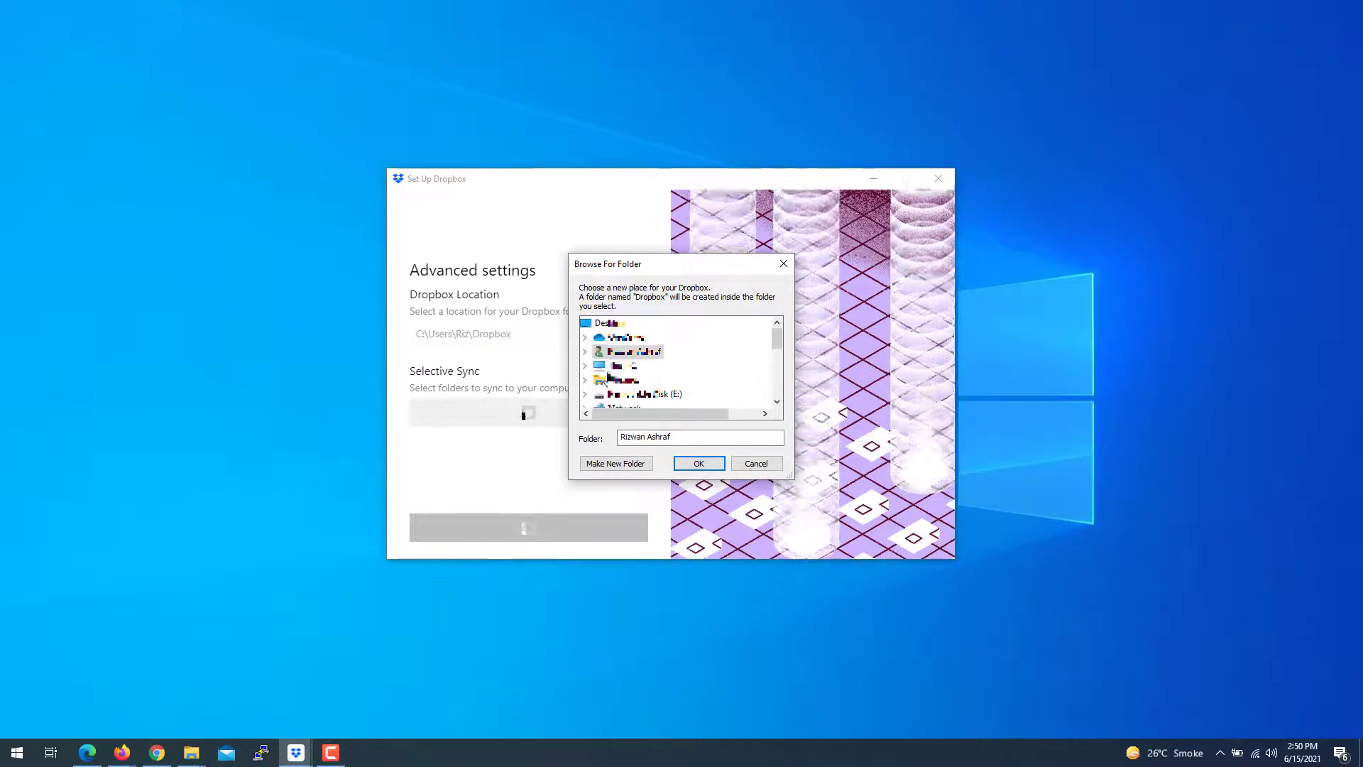
pyautogui.click(585, 322)
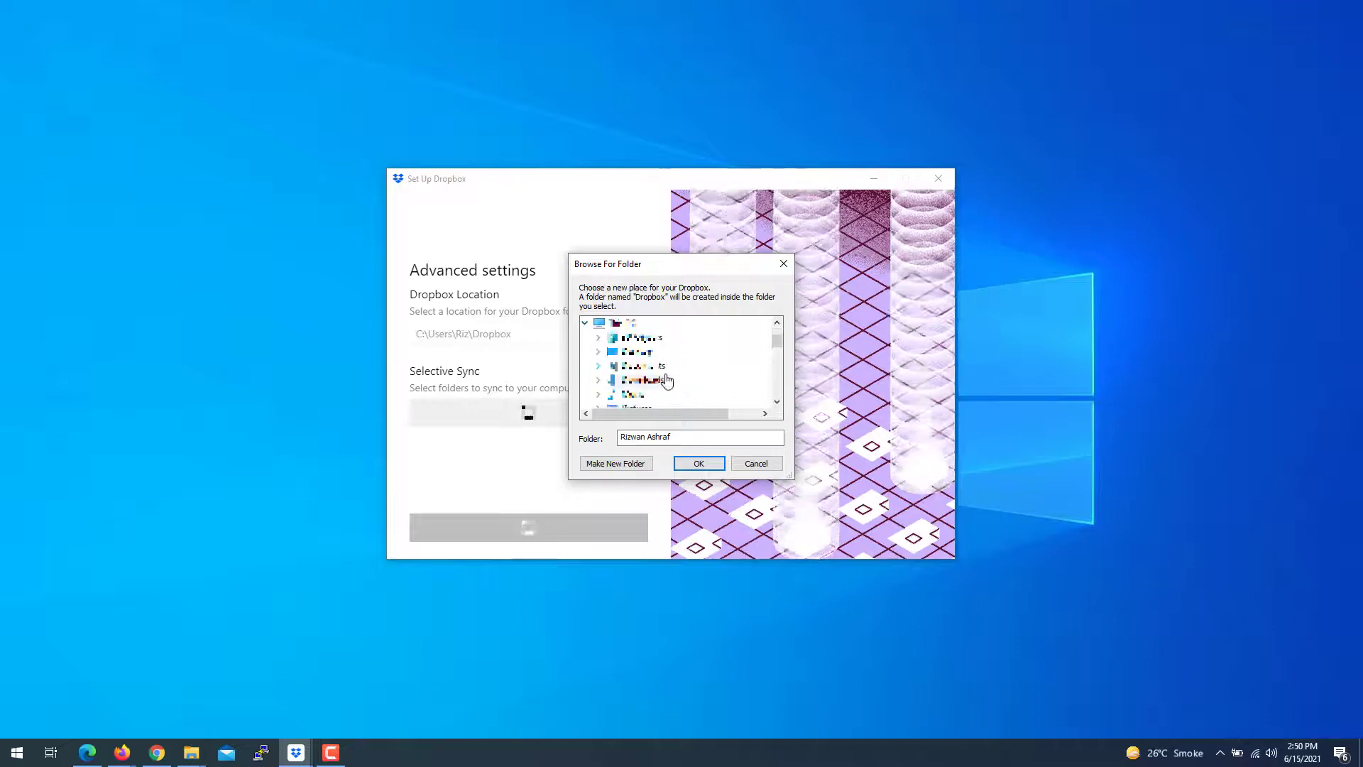
pyautogui.click(651, 322)
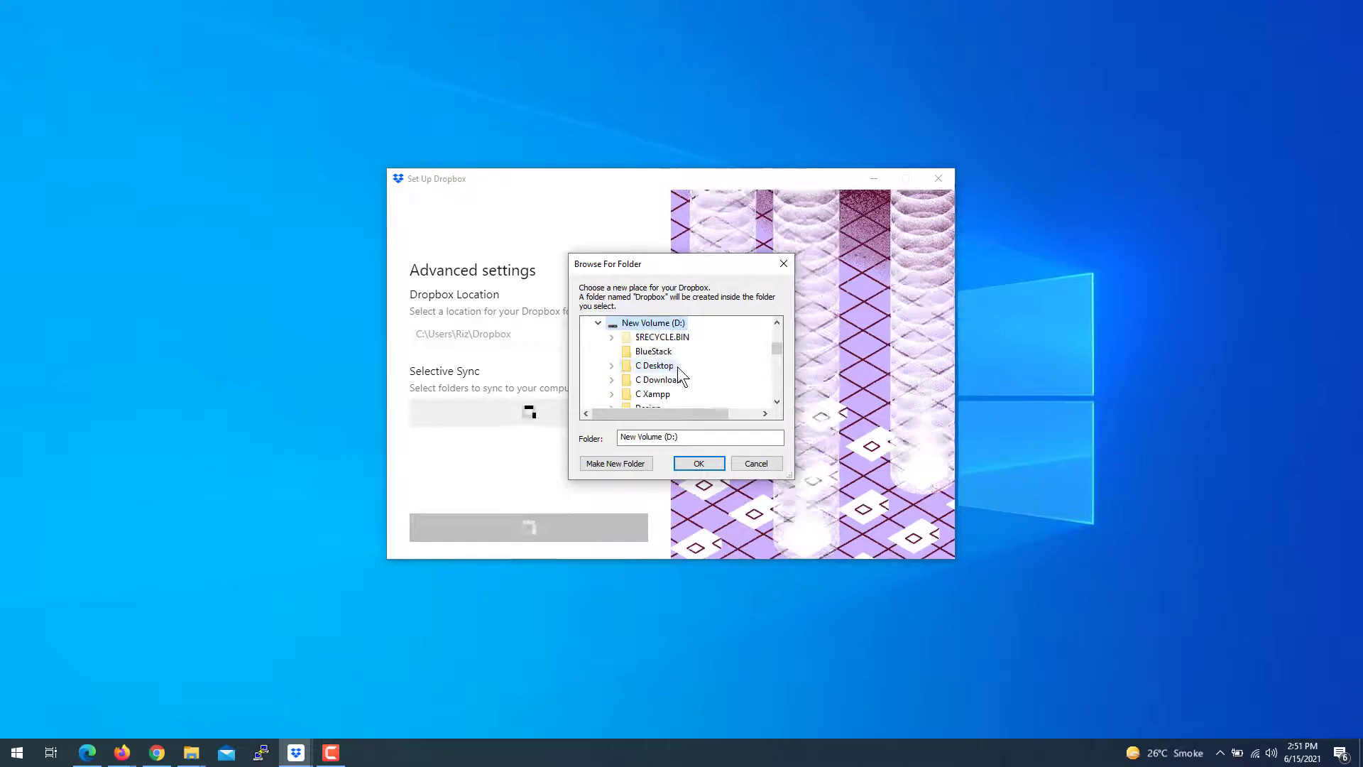
pyautogui.click(699, 463)
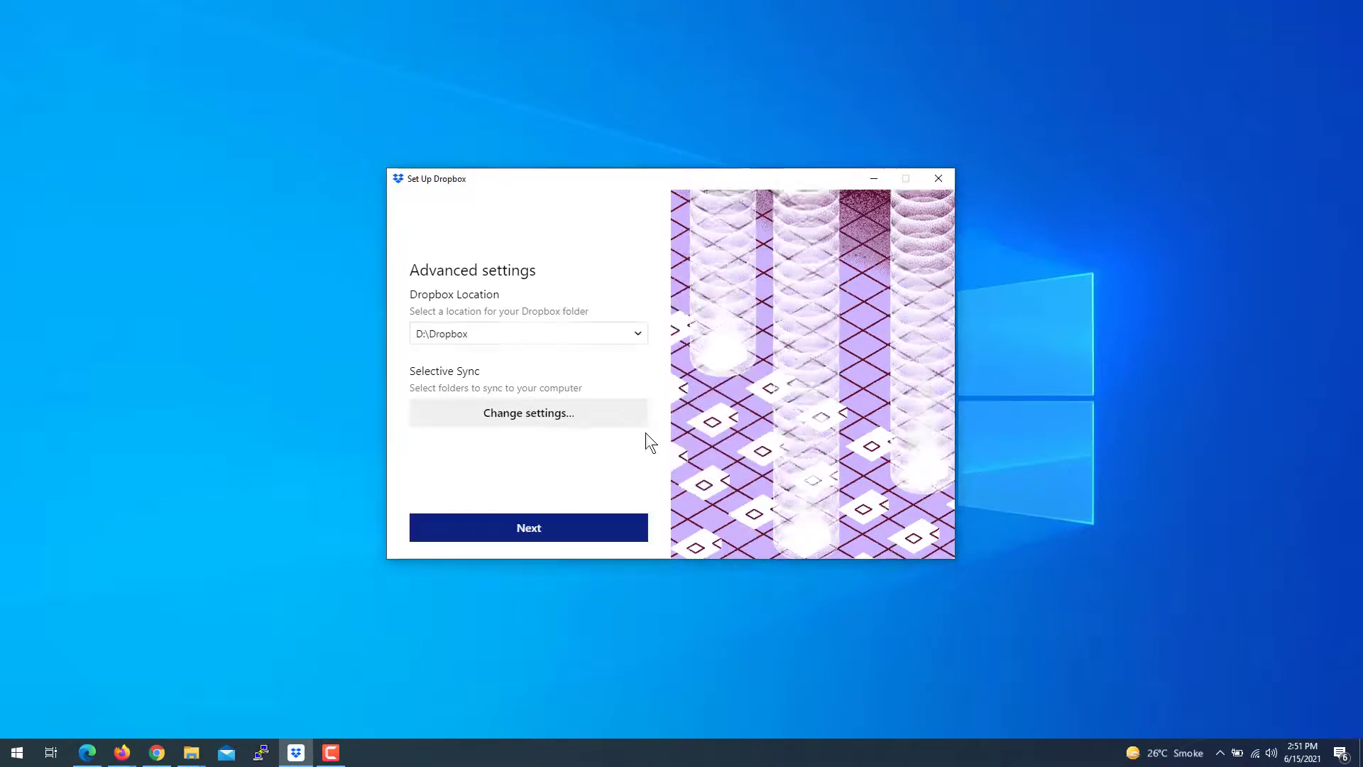
pyautogui.moveTo(436, 354)
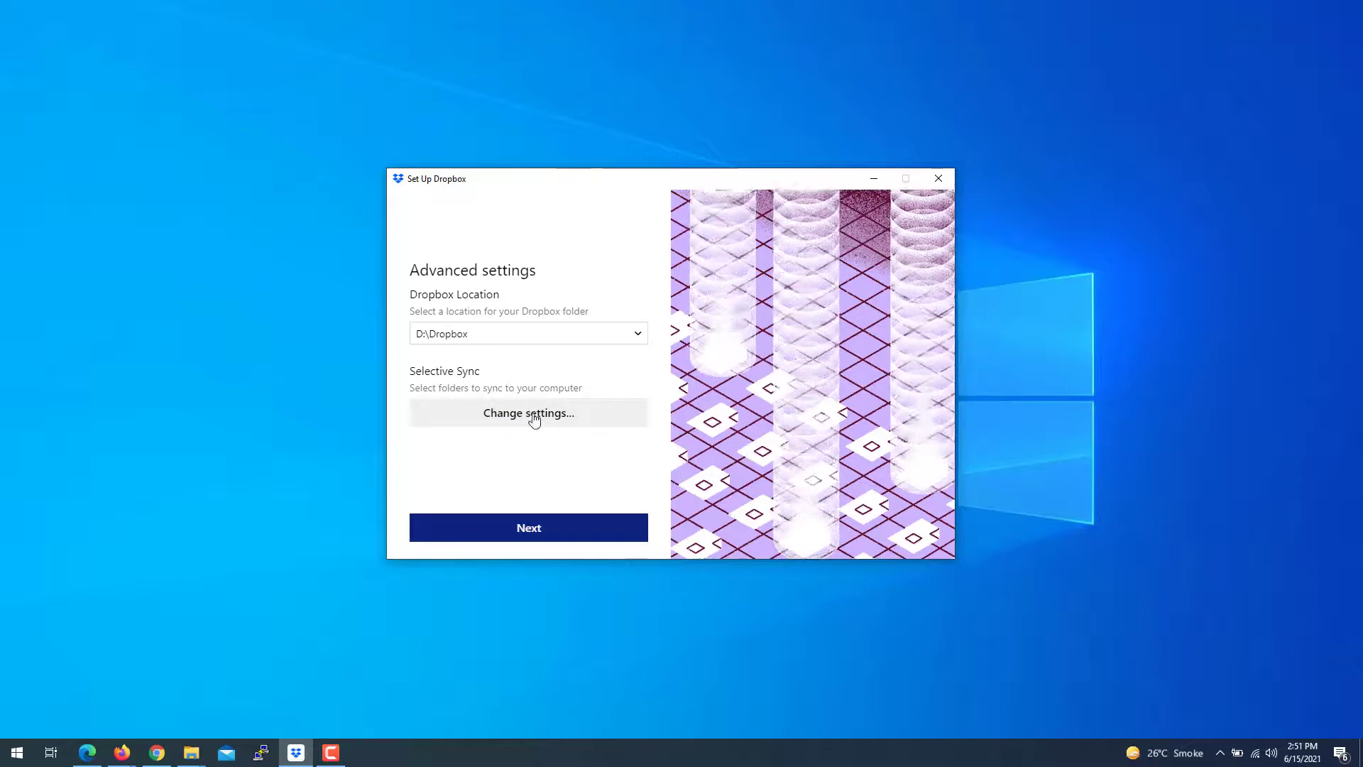
# - Finish the setup wizard with the D:\Dropbox location and close it
pyautogui.click(528, 411)
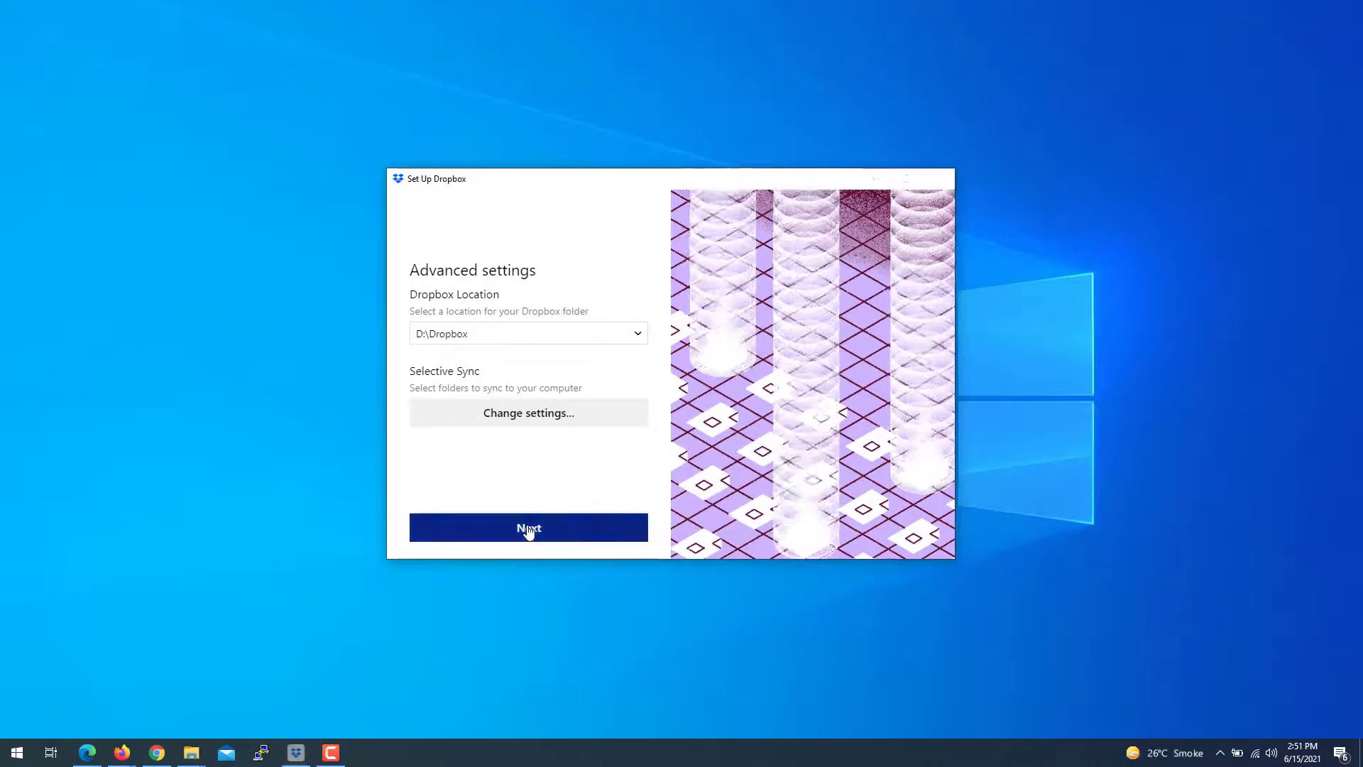
pyautogui.click(528, 528)
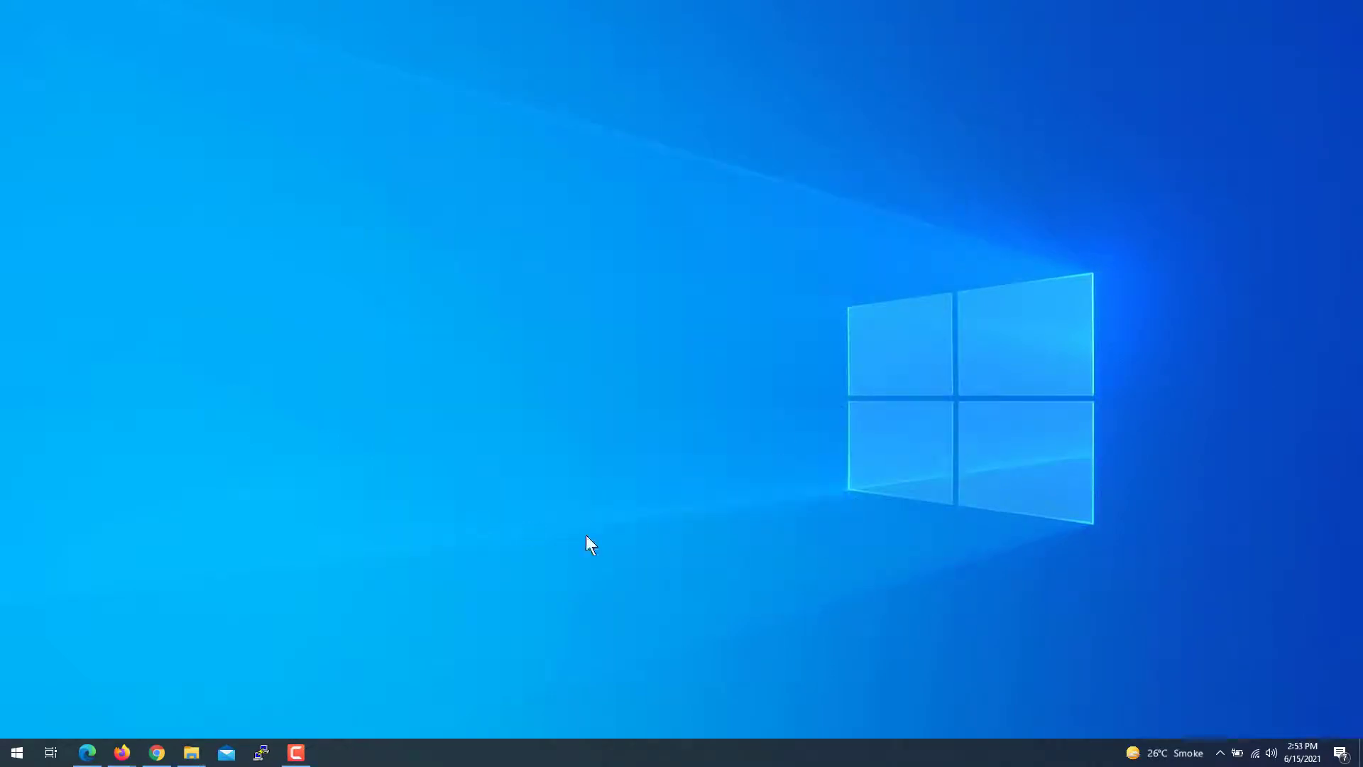
pyautogui.moveTo(192, 752)
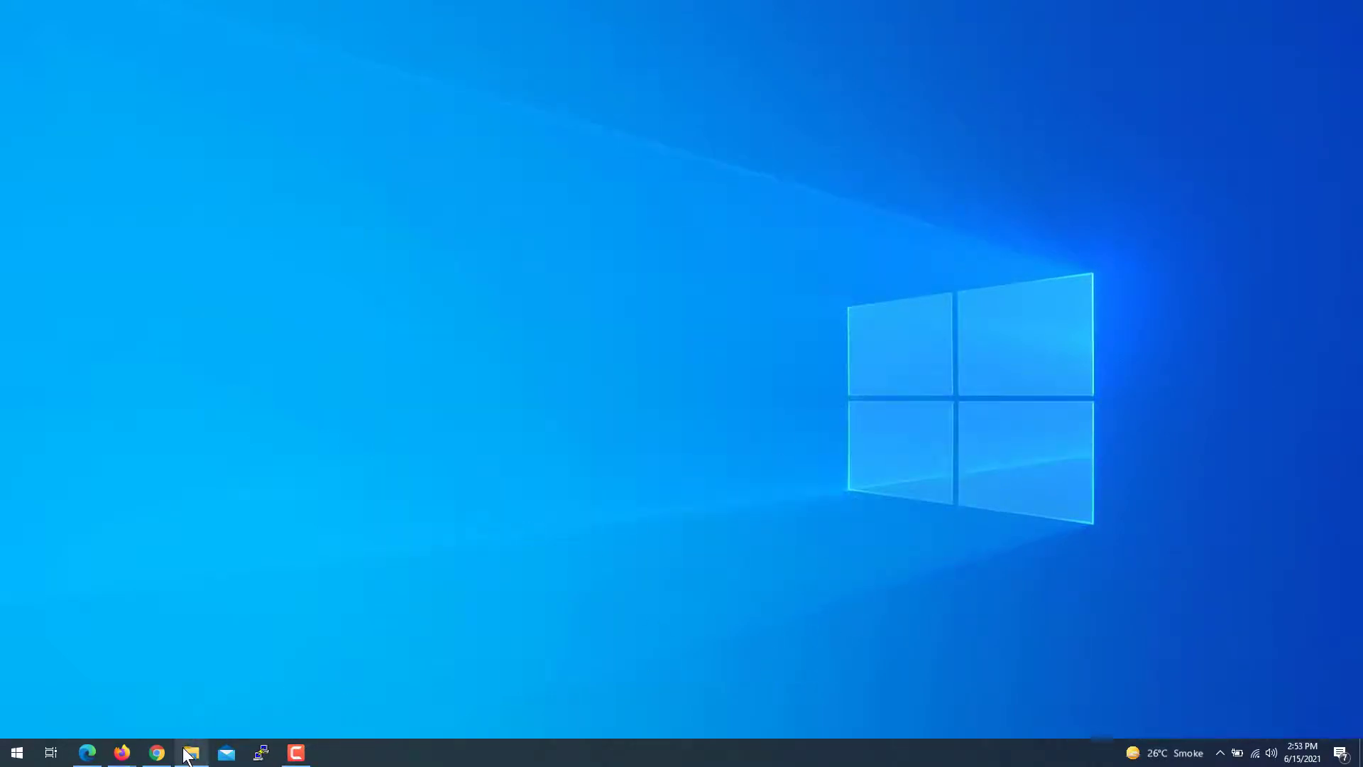
# - Launch File Explorer, show New Volume (D:) and select the Dropbox folder there
pyautogui.rightClick(191, 752)
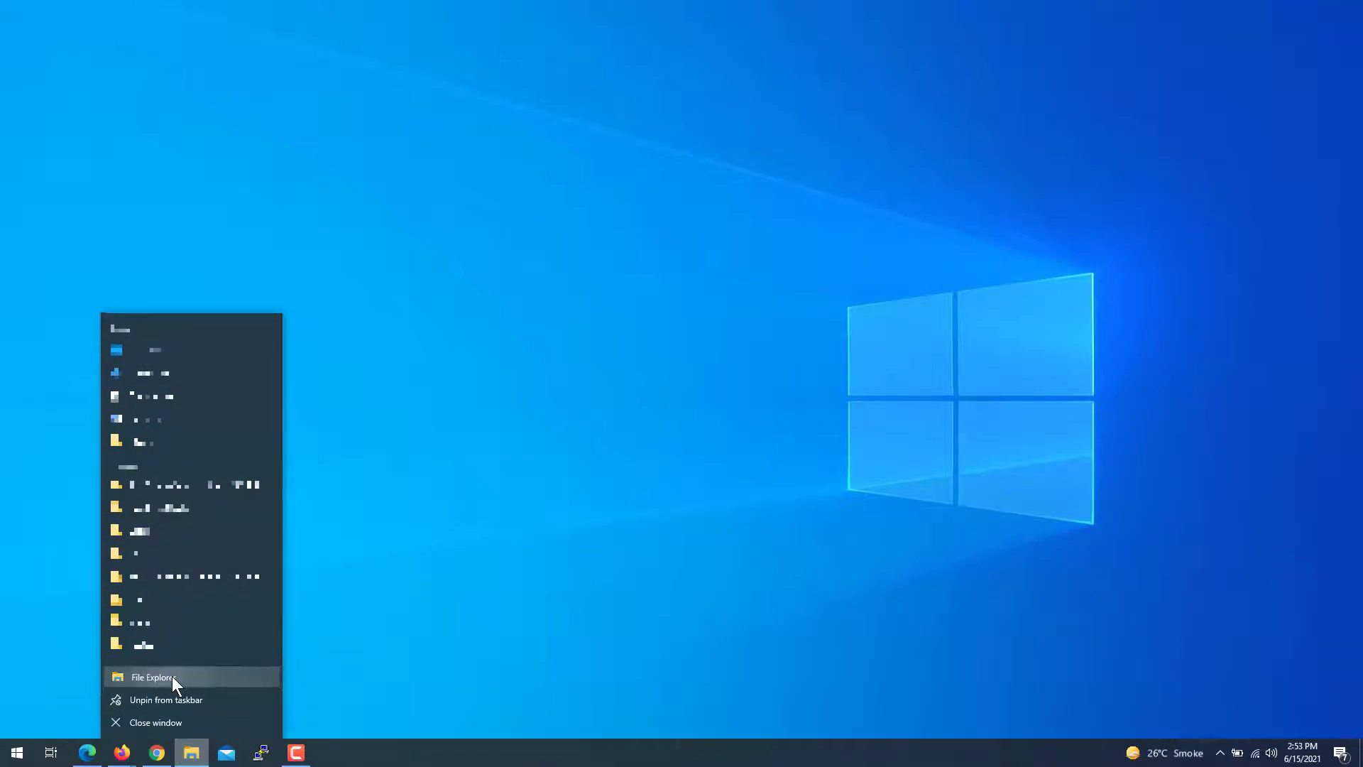
pyautogui.click(152, 677)
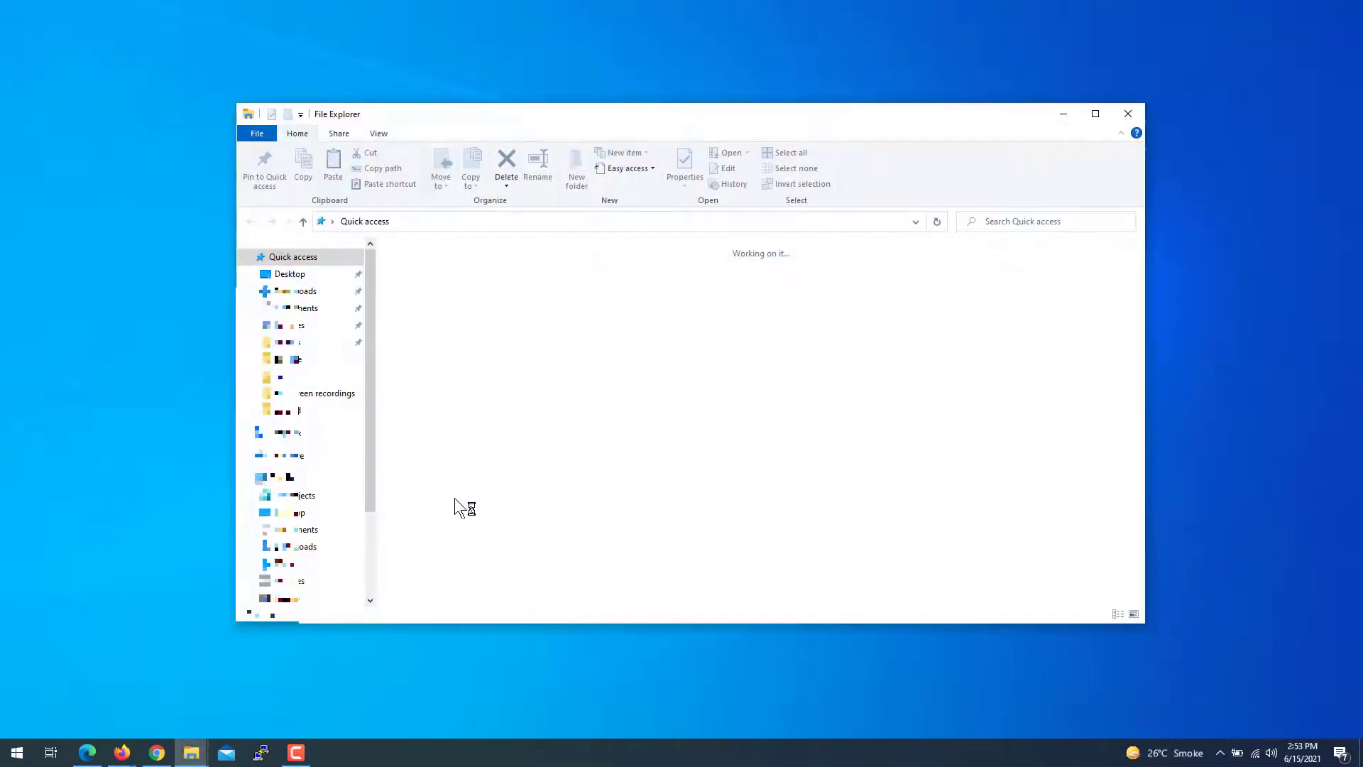
pyautogui.click(316, 569)
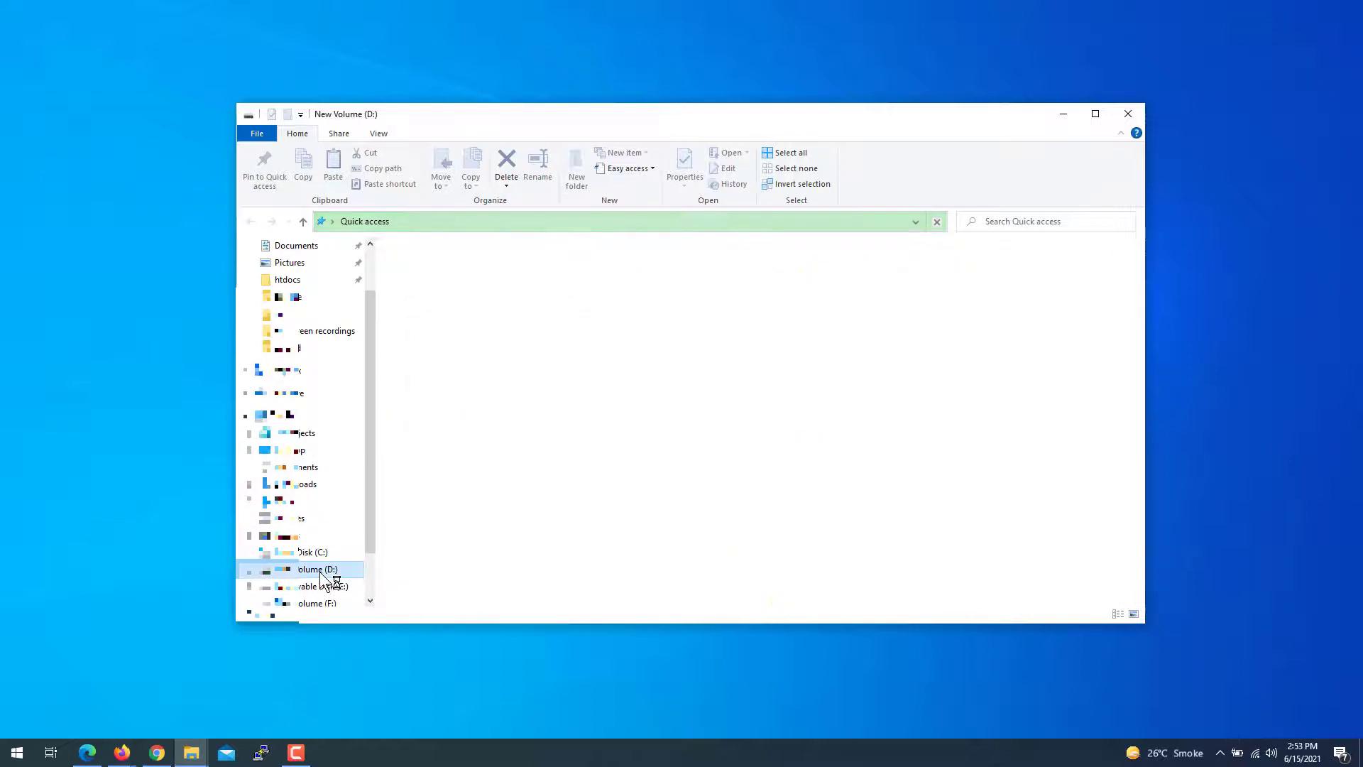
pyautogui.click(317, 568)
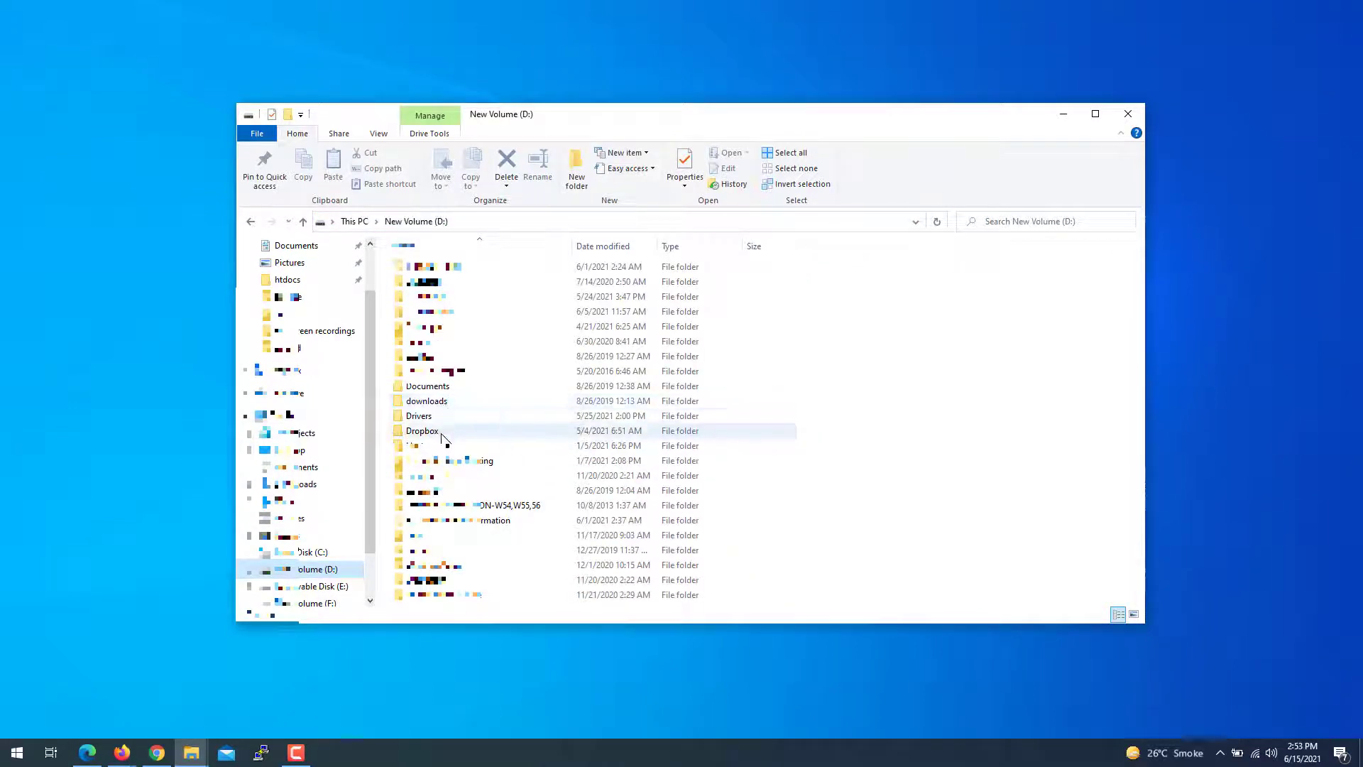
pyautogui.click(423, 430)
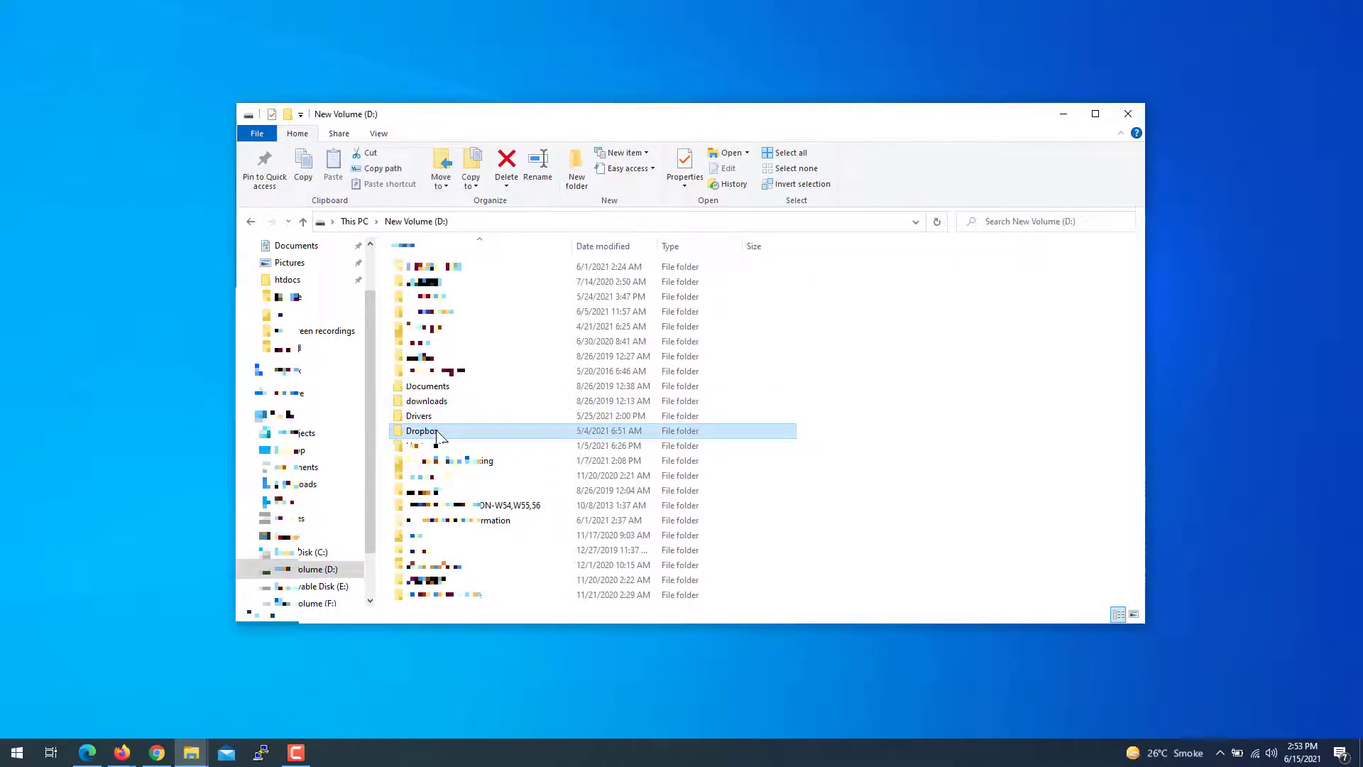
pyautogui.moveTo(1225, 761)
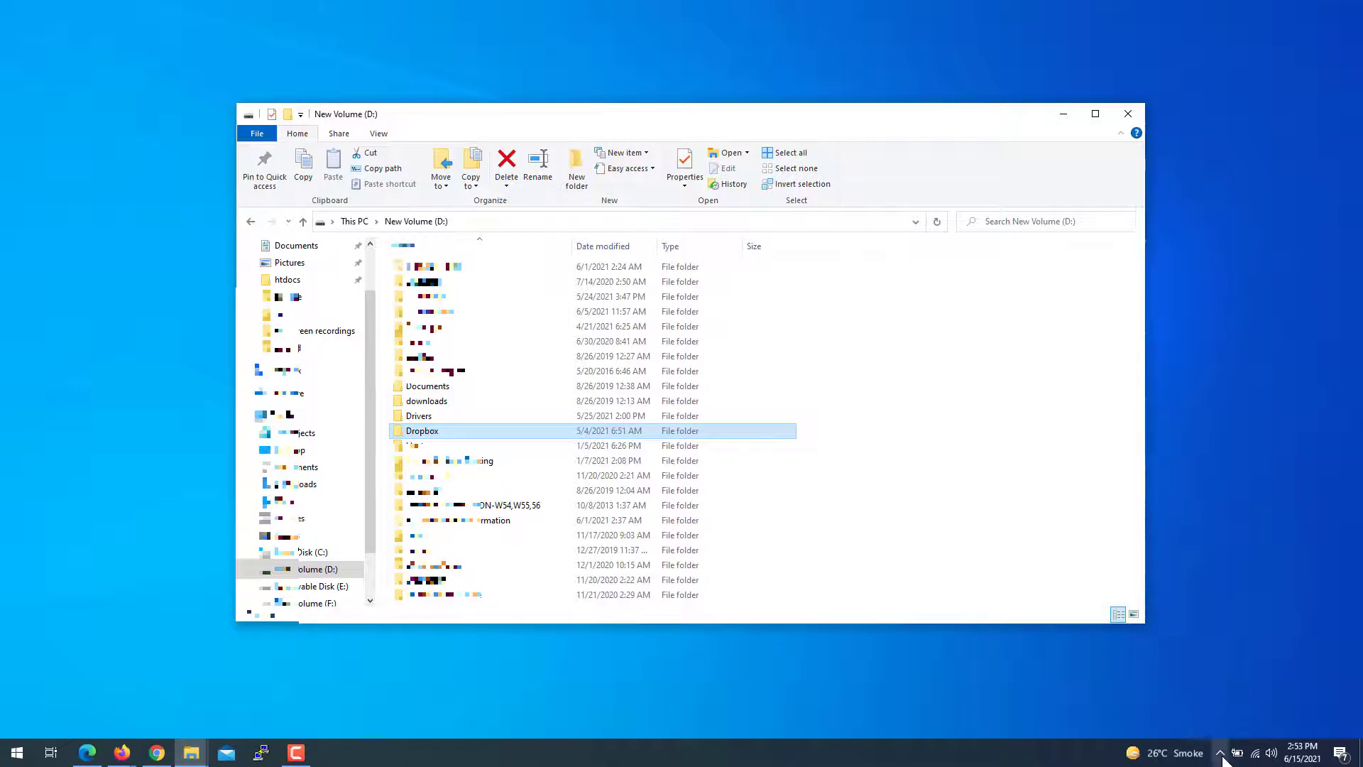
# - From the Dropbox tray panel's account menu, bring up Preferences showing the D:\Dropbox location
pyautogui.click(1222, 753)
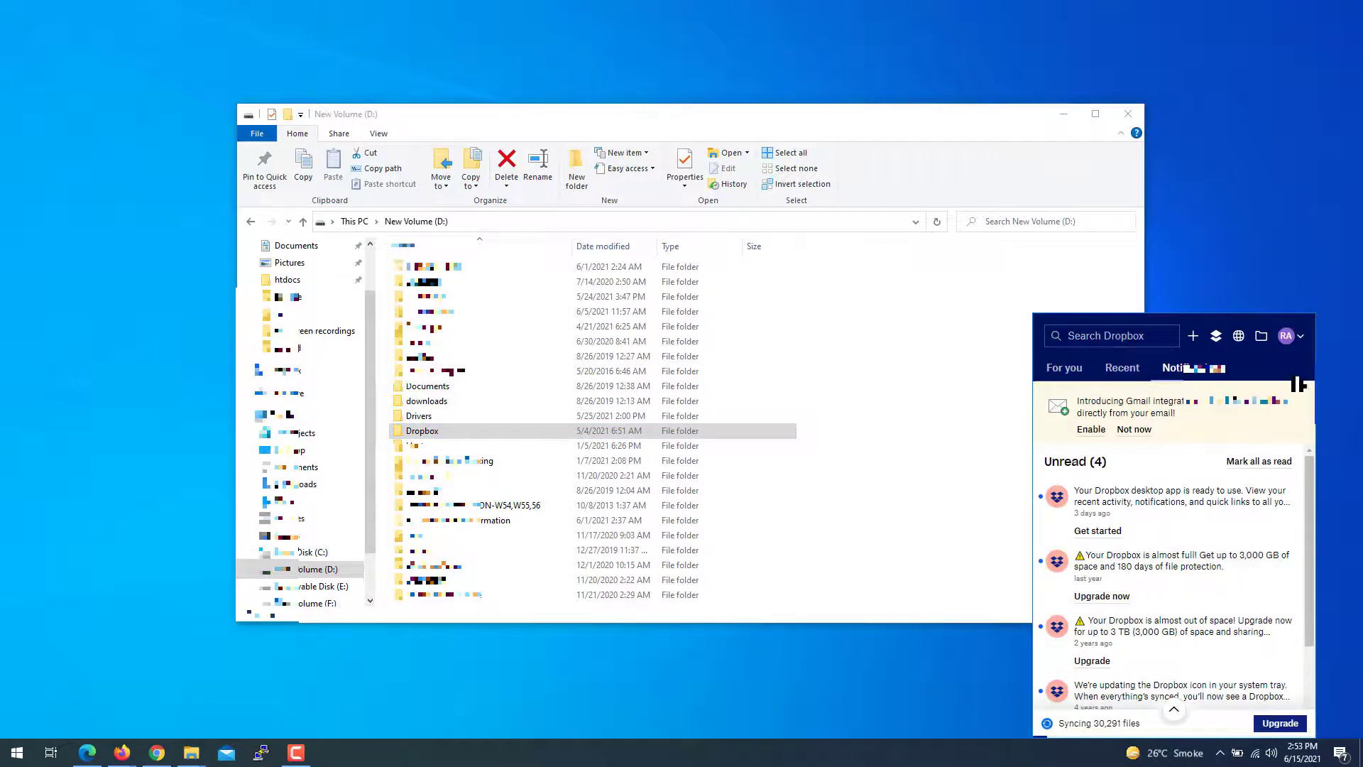
pyautogui.click(1285, 335)
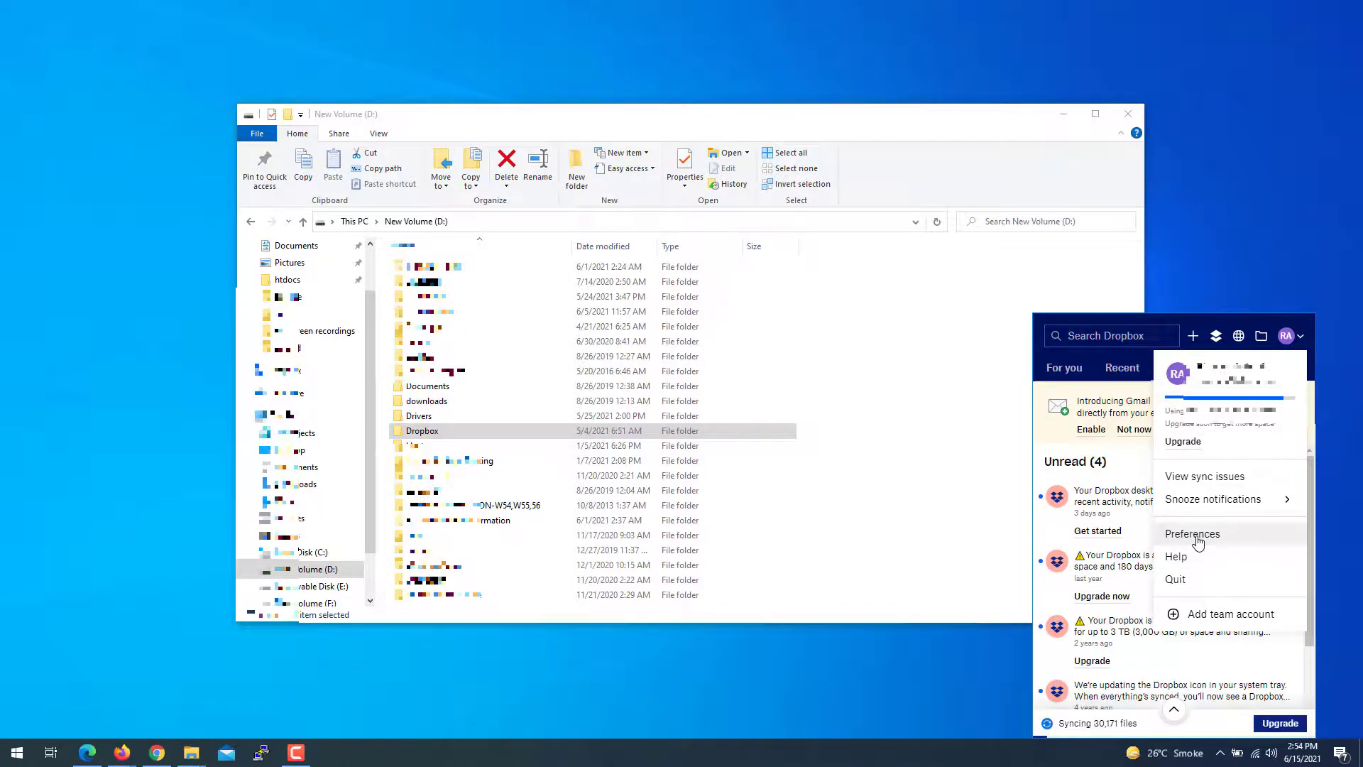
pyautogui.click(1193, 533)
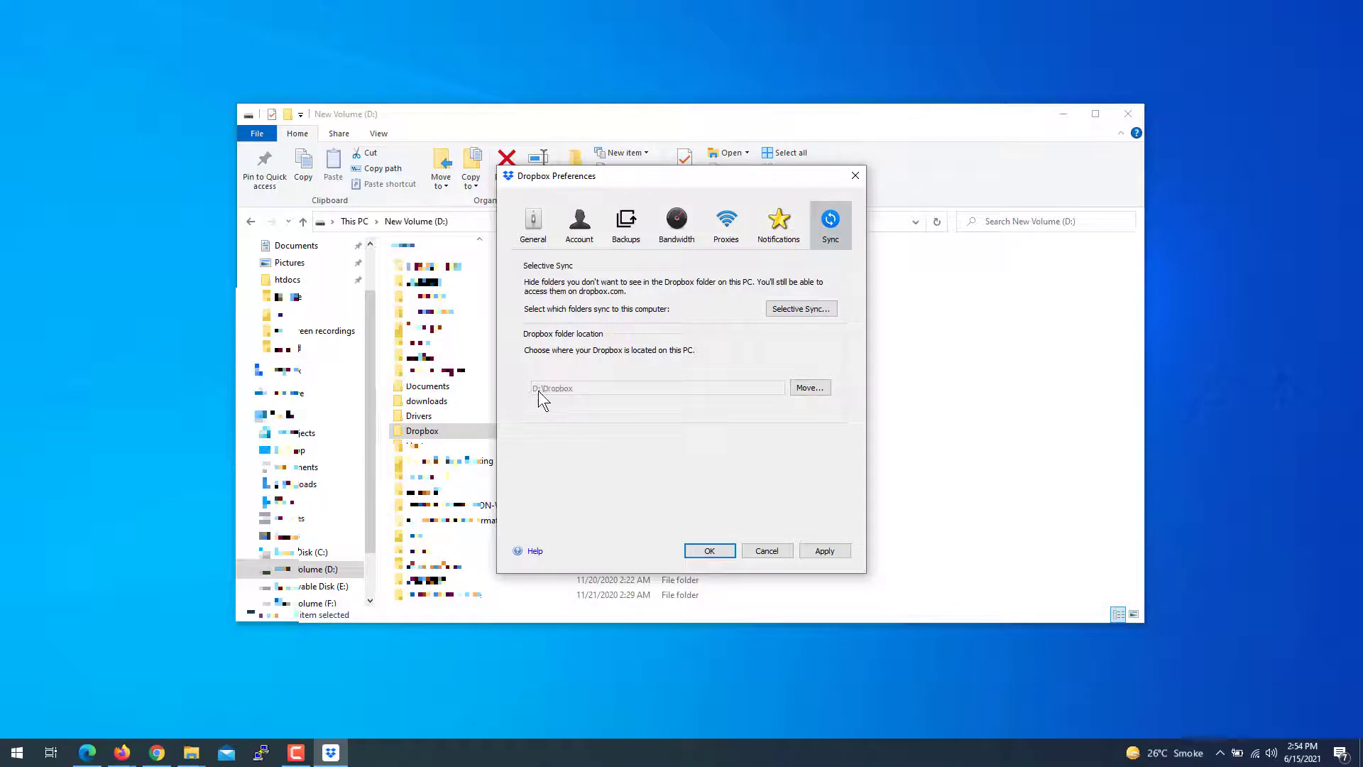
pyautogui.moveTo(834, 389)
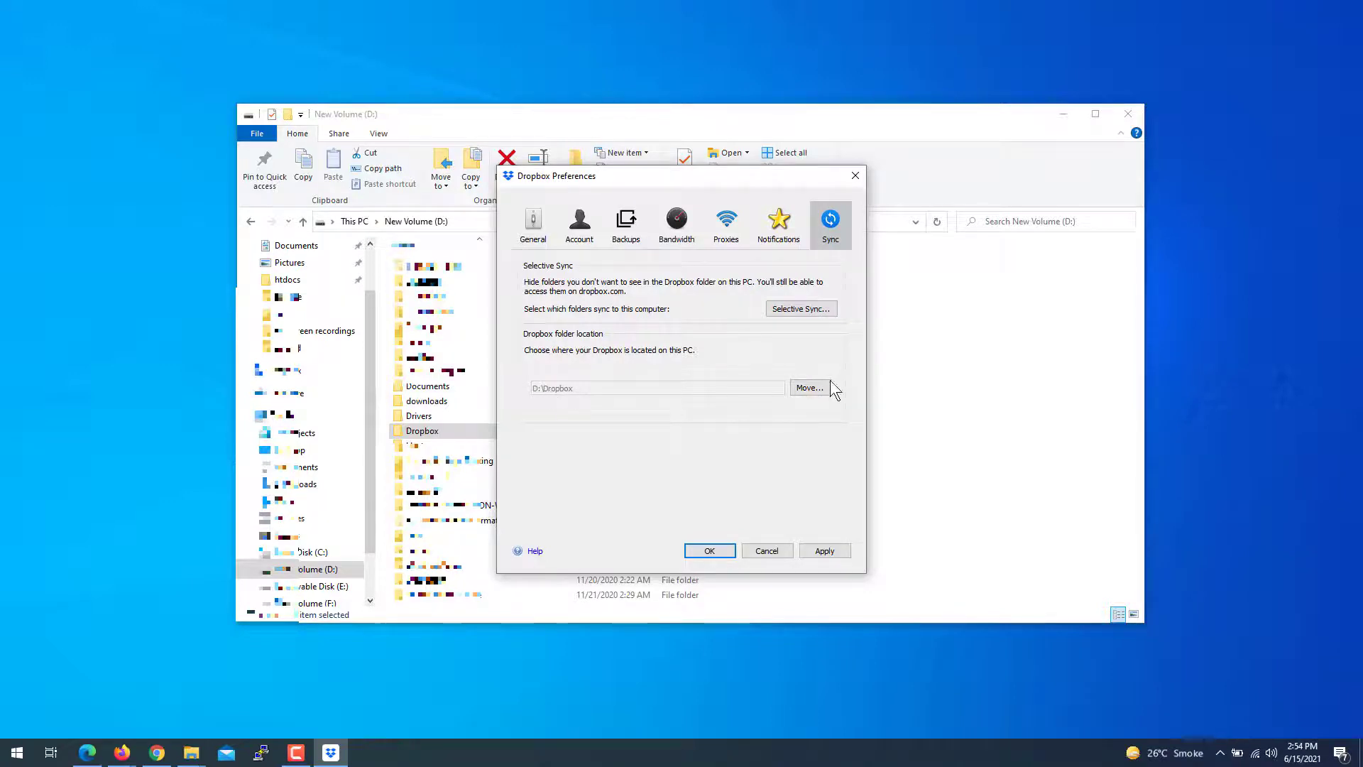
# - View the Move... folder dialog and cancel, leaving the location at D:\Dropbox
pyautogui.click(808, 388)
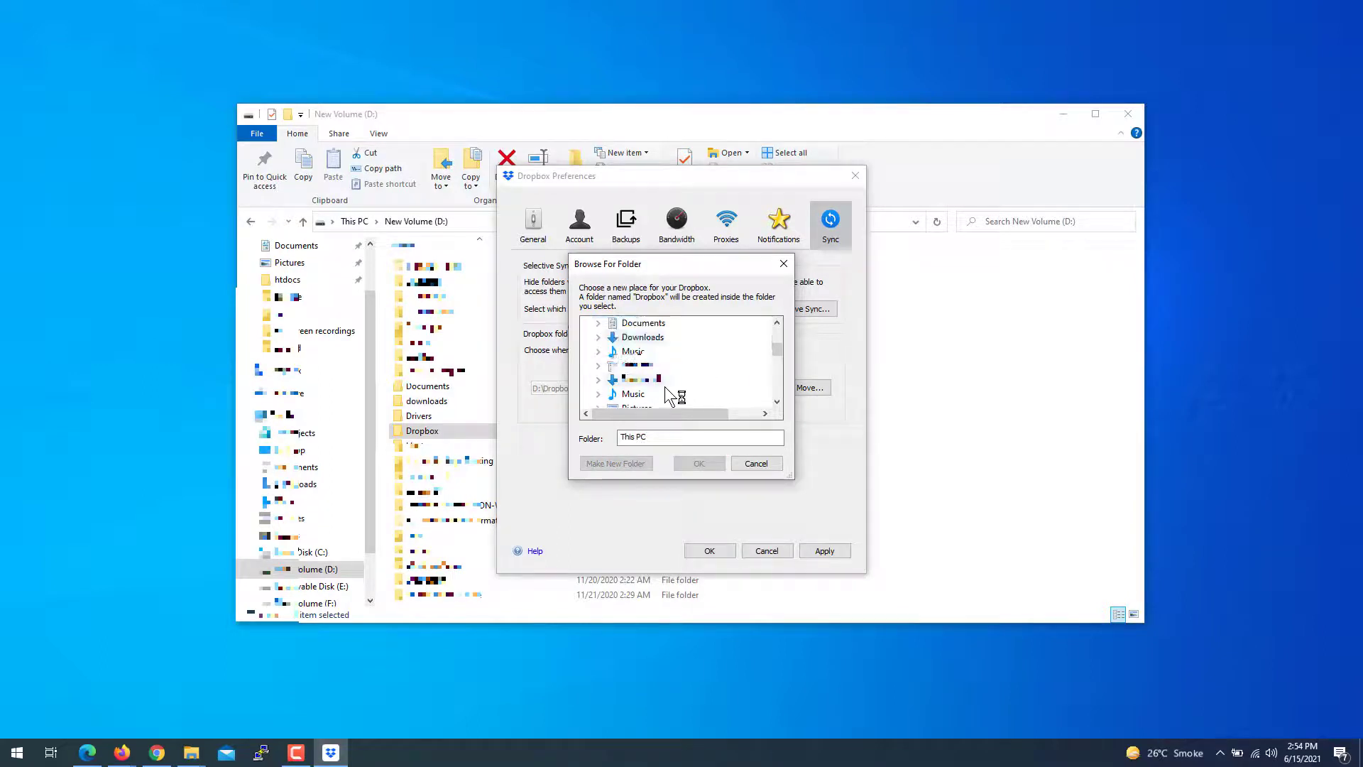
pyautogui.scroll(-3)
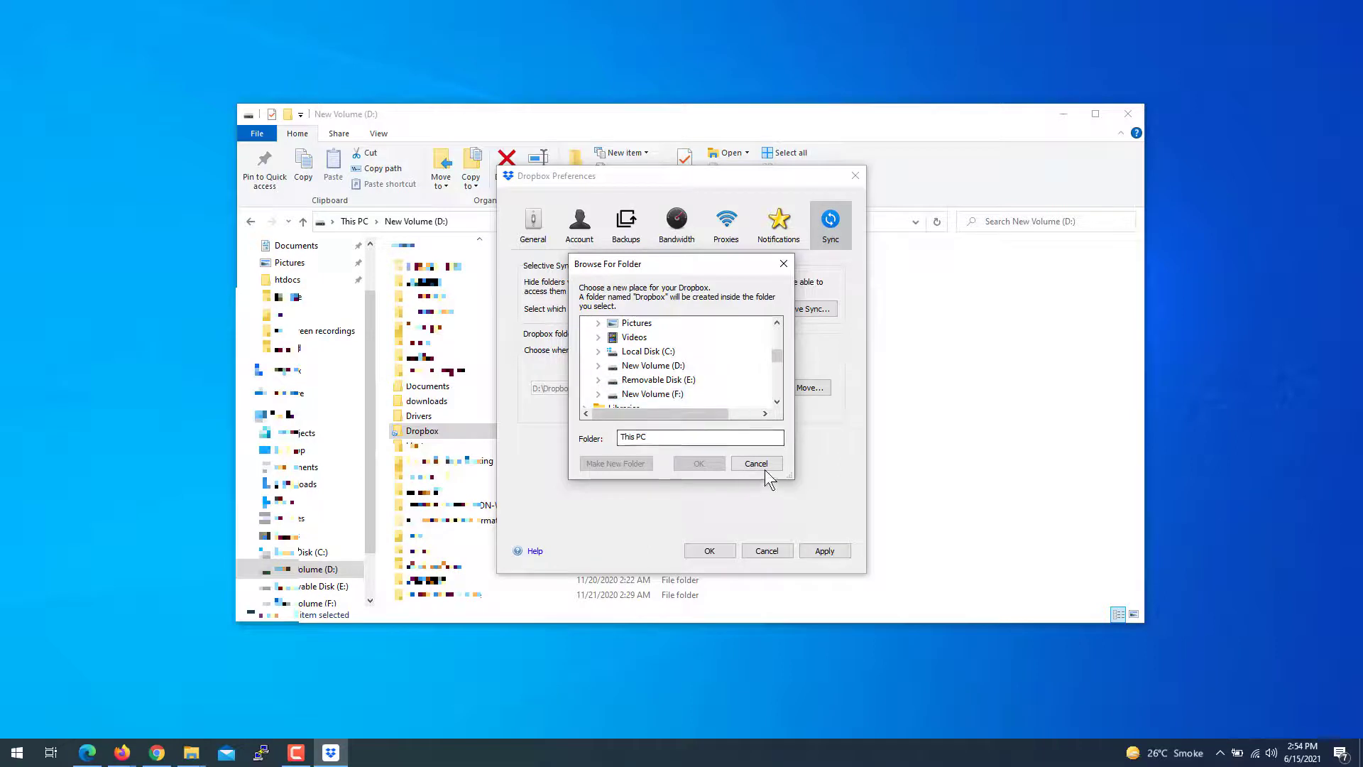
pyautogui.click(754, 463)
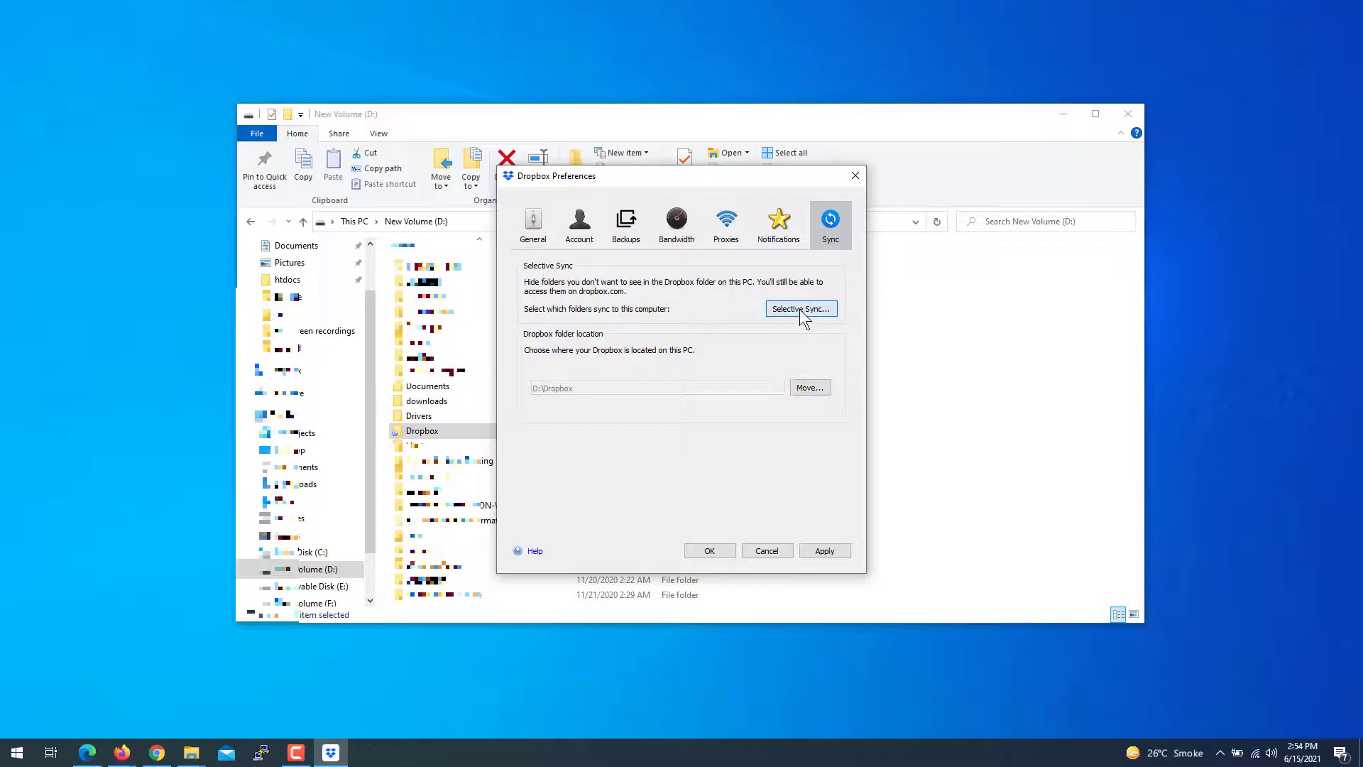
# - View Selective Sync and cancel without changes, then close Preferences with OK
pyautogui.click(799, 308)
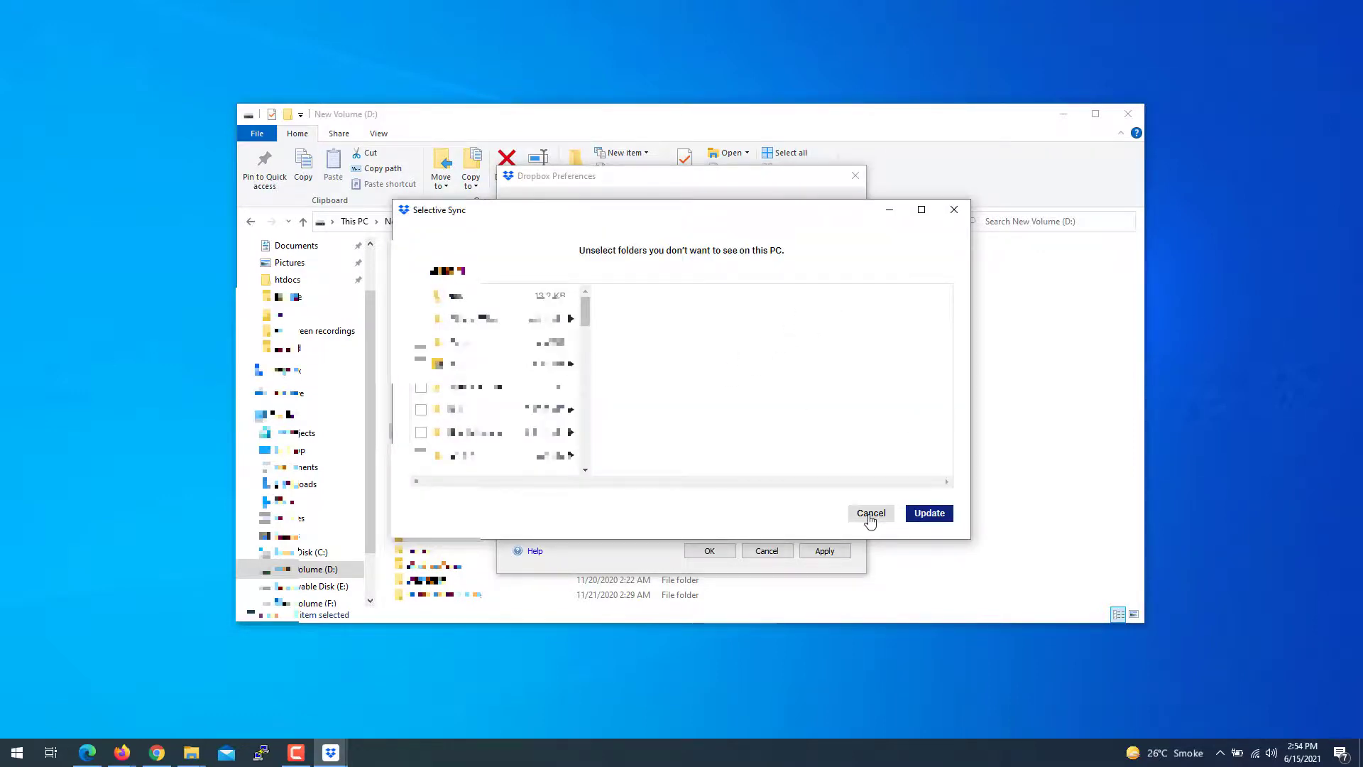
pyautogui.click(870, 512)
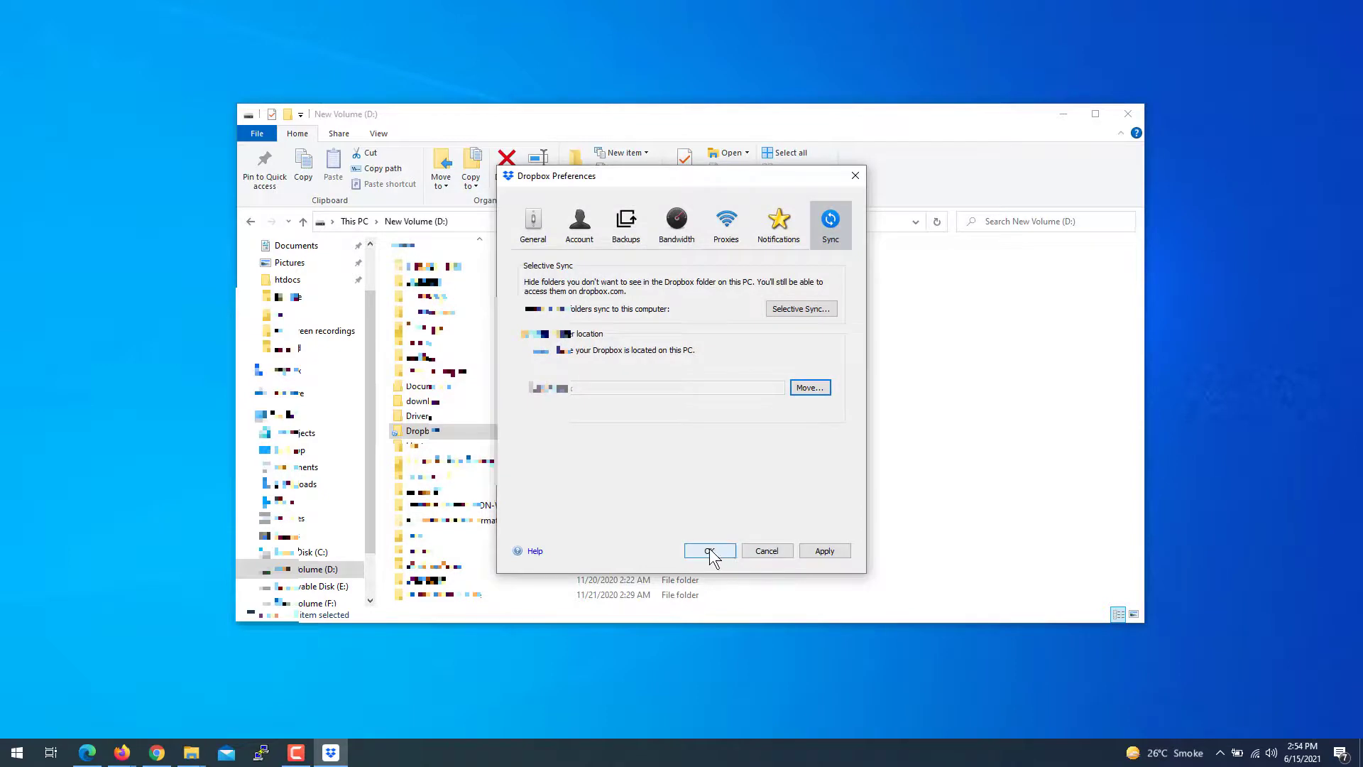
pyautogui.moveTo(735, 558)
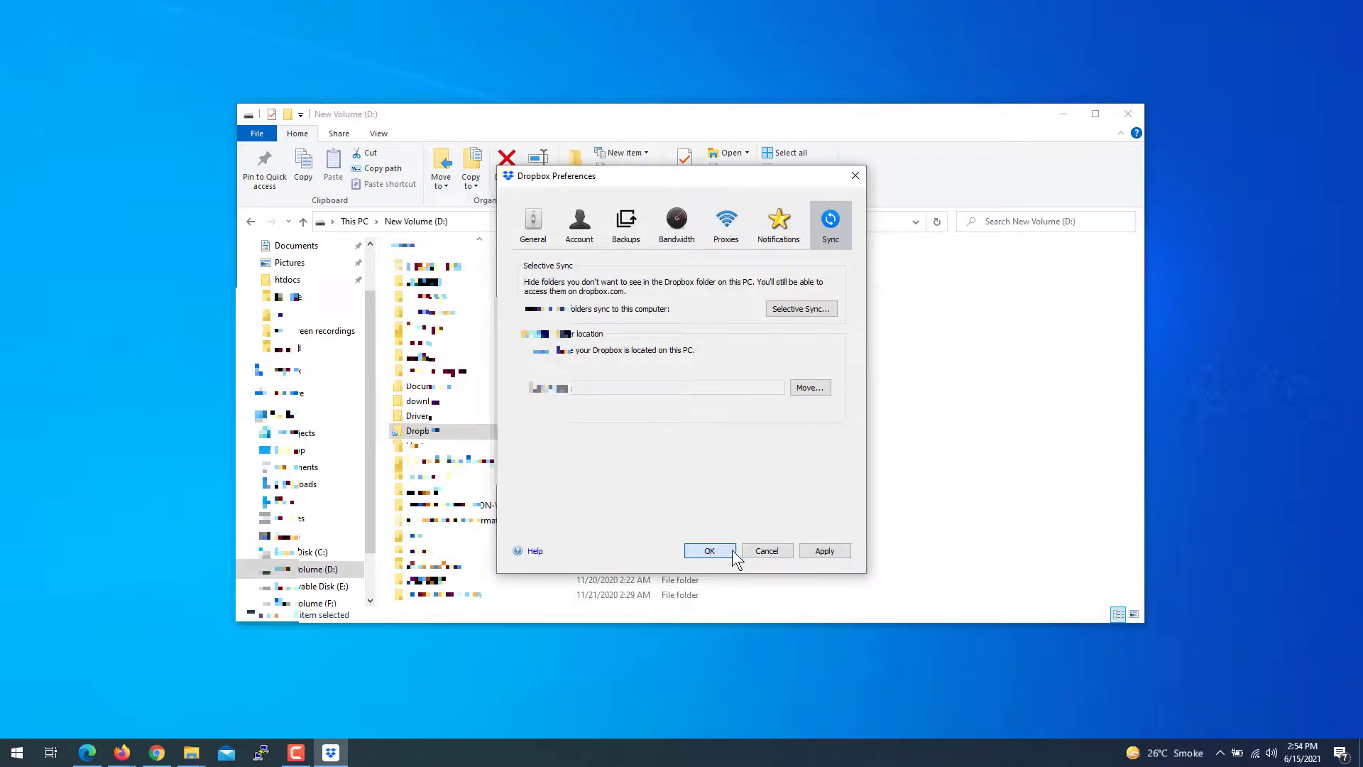
pyautogui.click(710, 551)
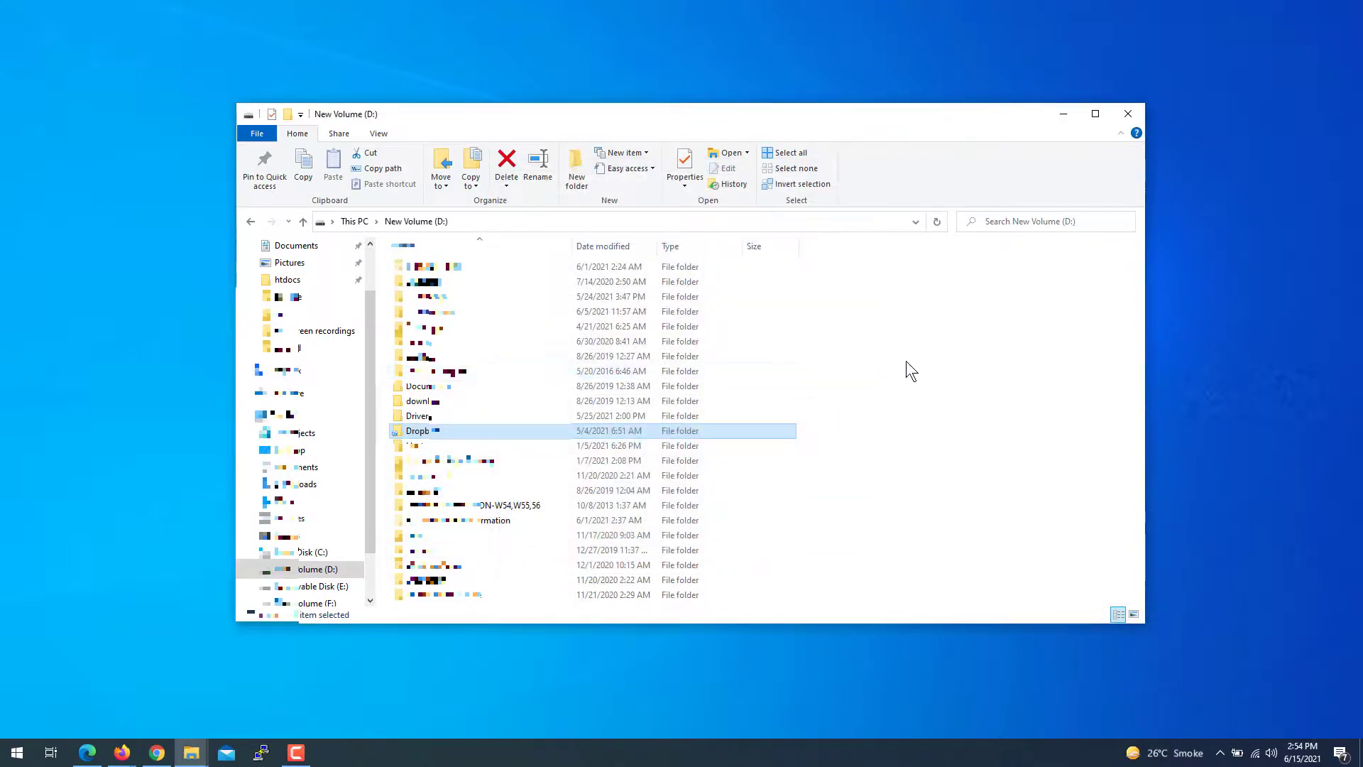
pyautogui.moveTo(1062, 113)
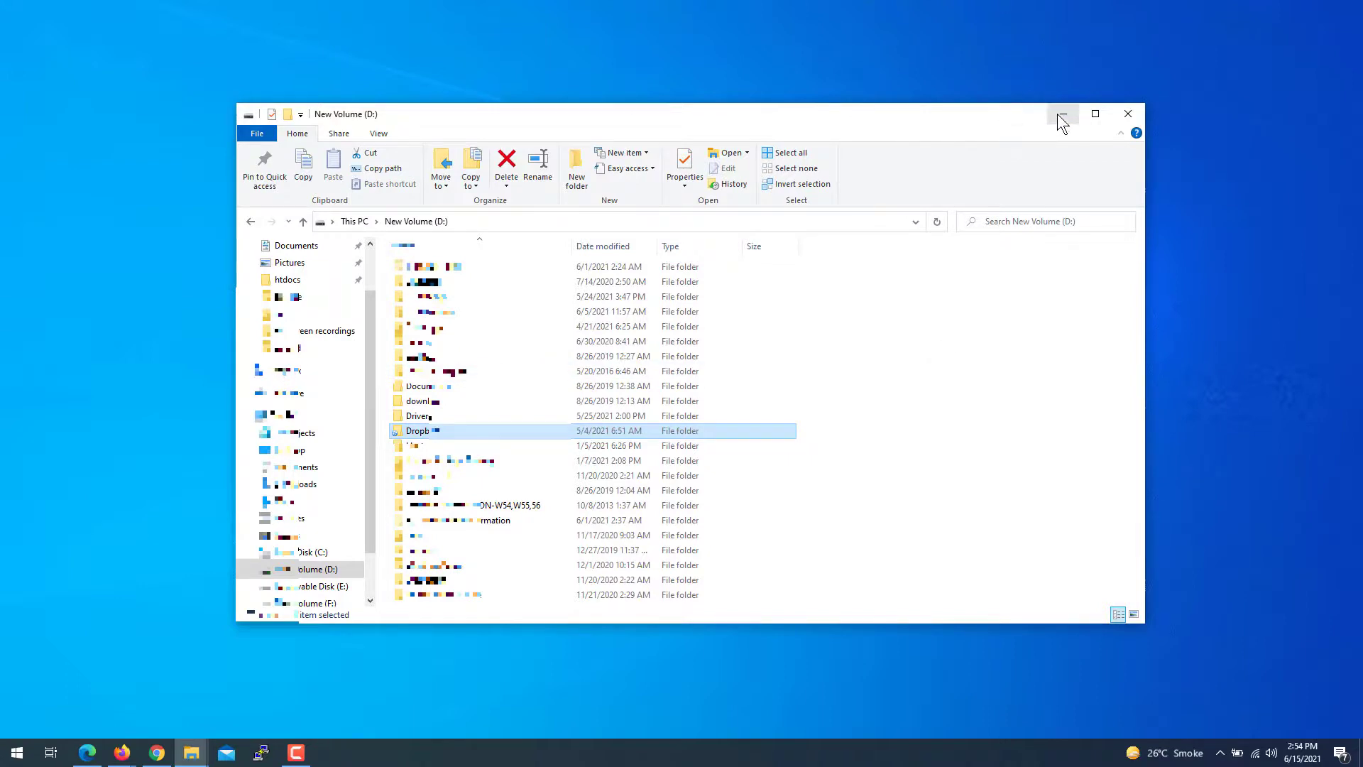
pyautogui.moveTo(1062, 114)
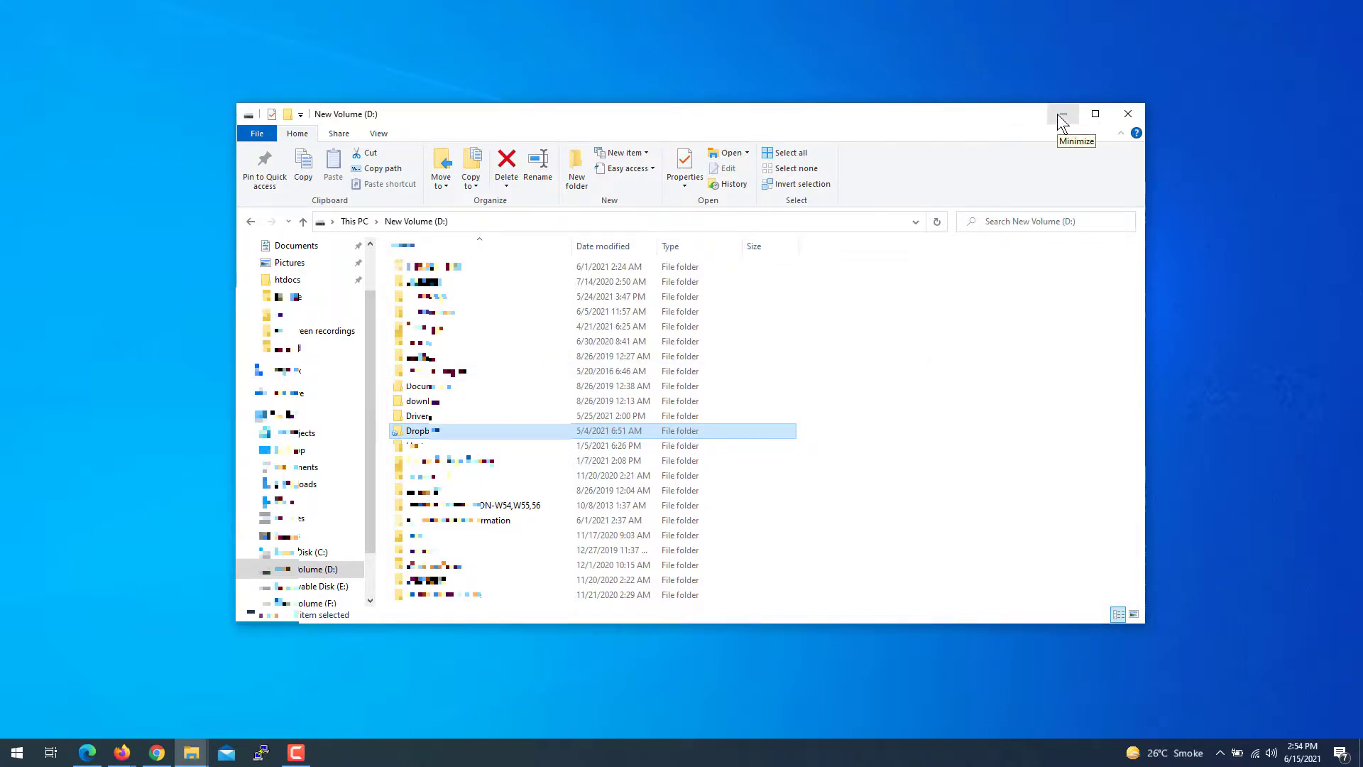